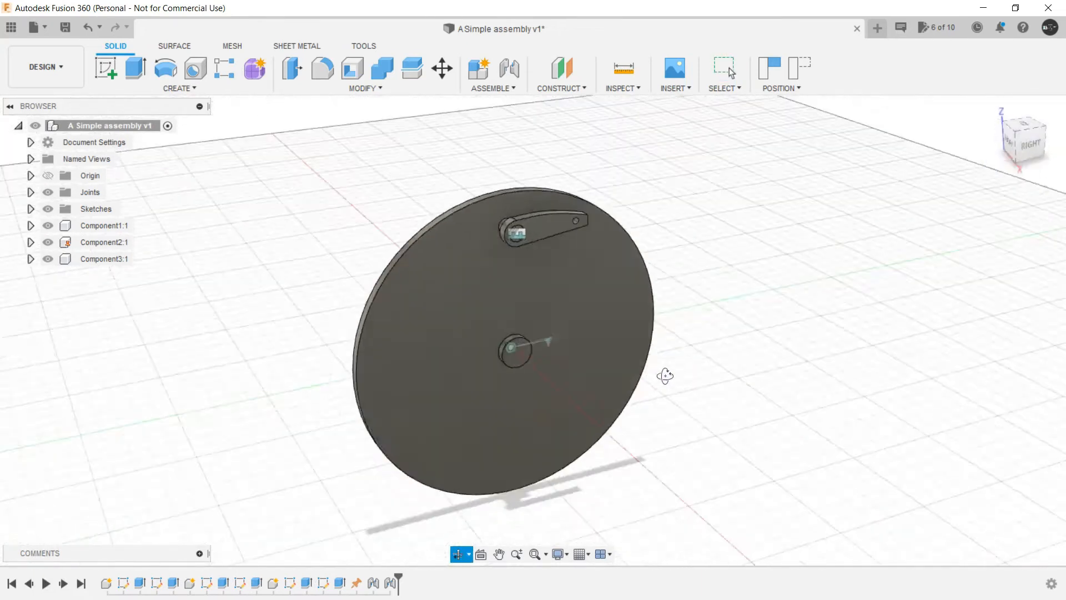
Step: Review the assembly from another angle and create a new empty Untitled design
drag(665, 376, 516, 359)
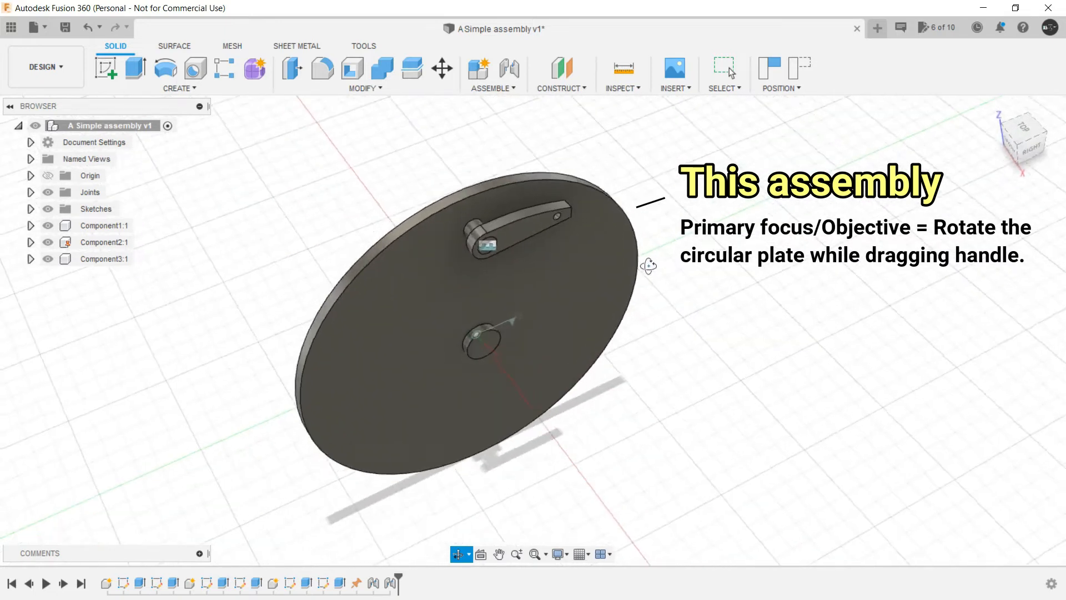
click(722, 74)
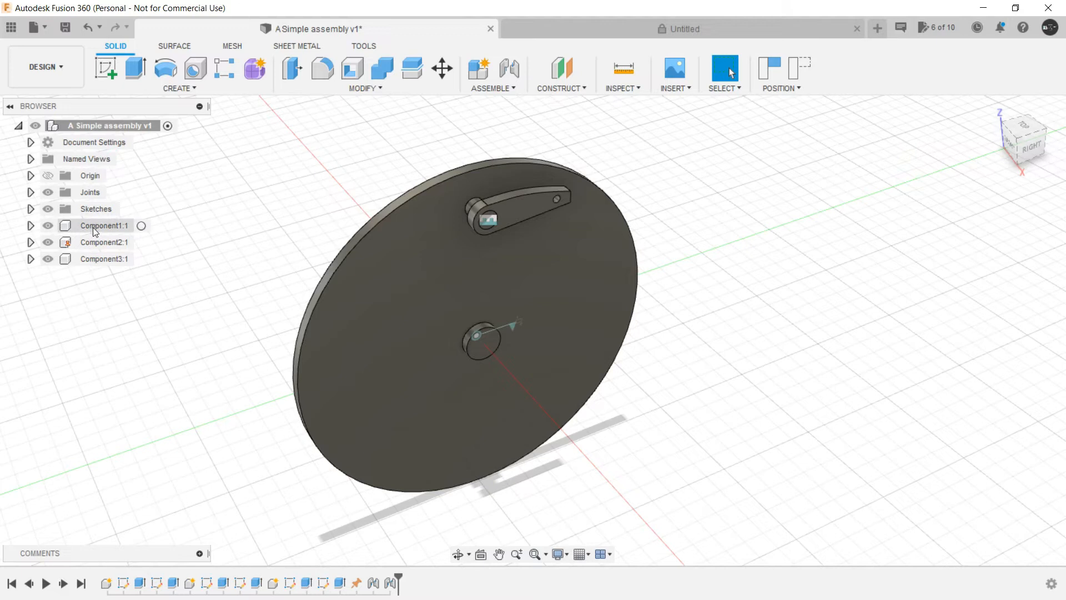
Step: Inspect Component1's centre hole, then switch to the empty Untitled design
click(103, 226)
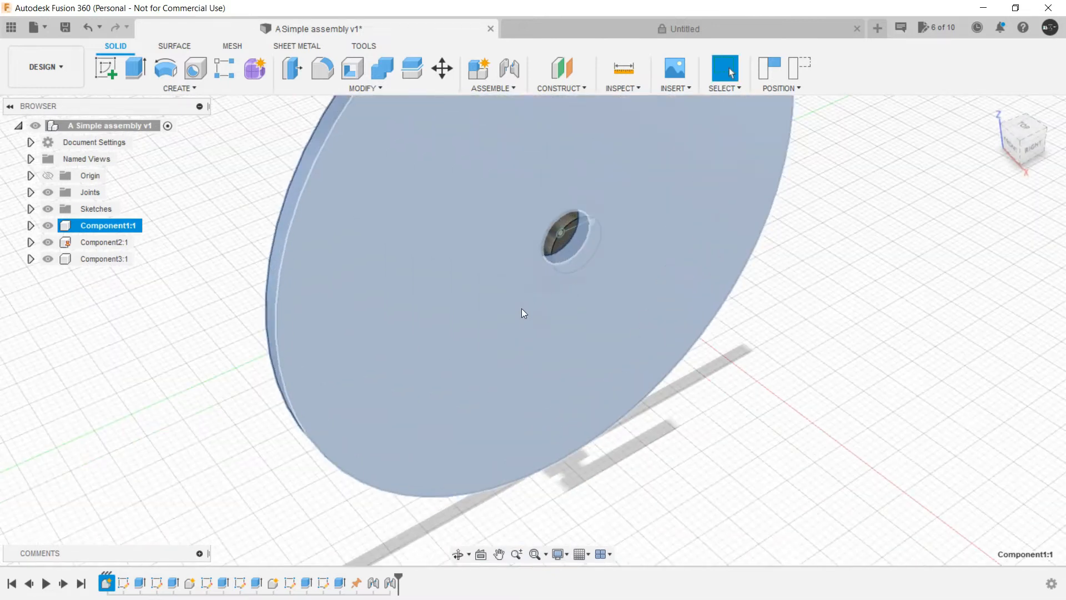
drag(524, 313, 544, 323)
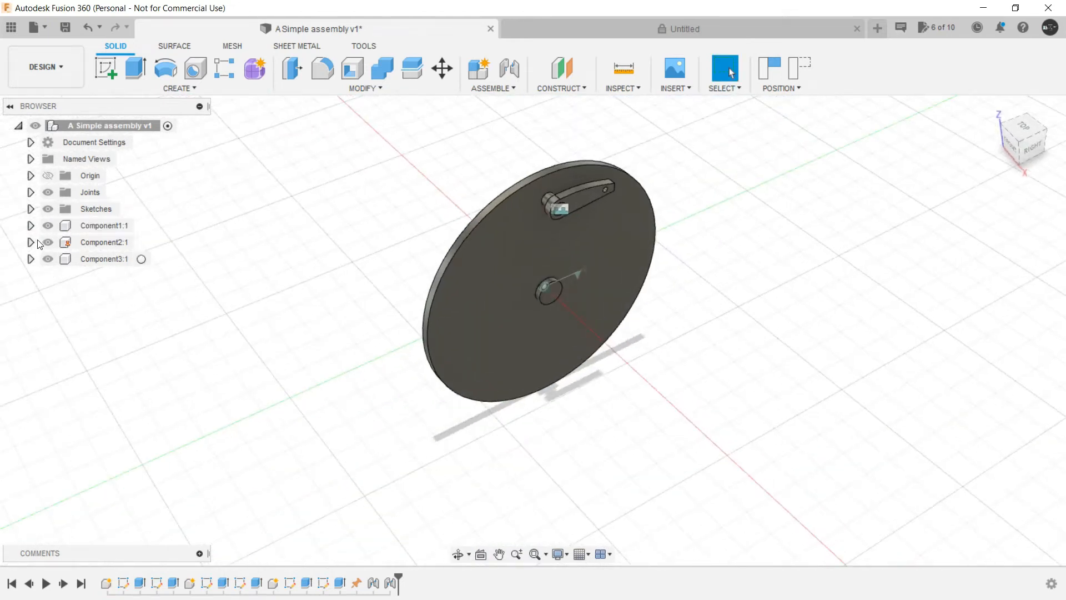
click(105, 259)
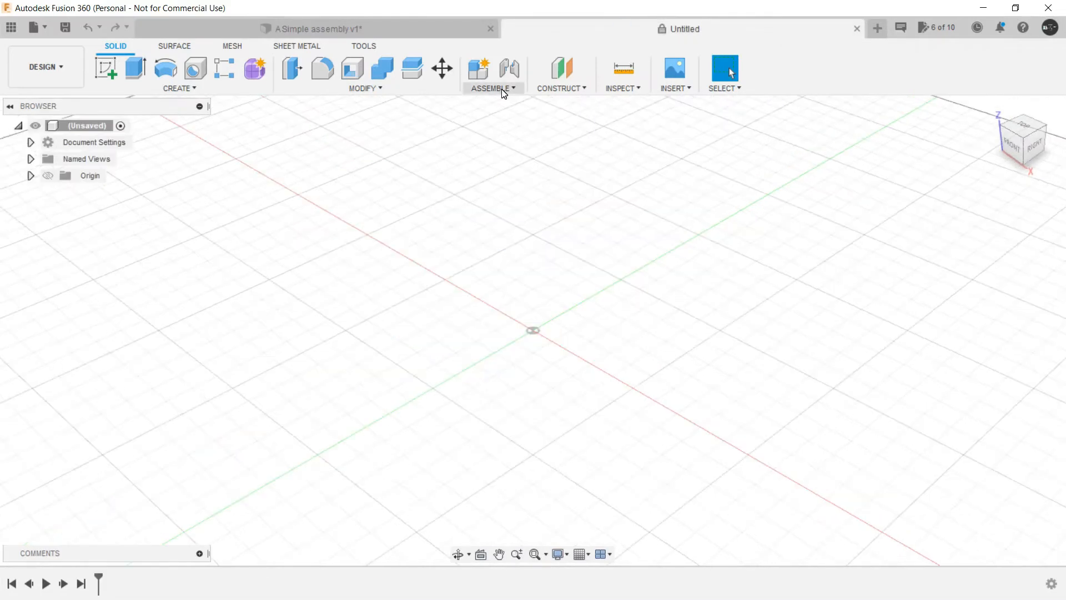
Step: Create a new component and sketch the plate's outer circle with centre and top holes
click(491, 89)
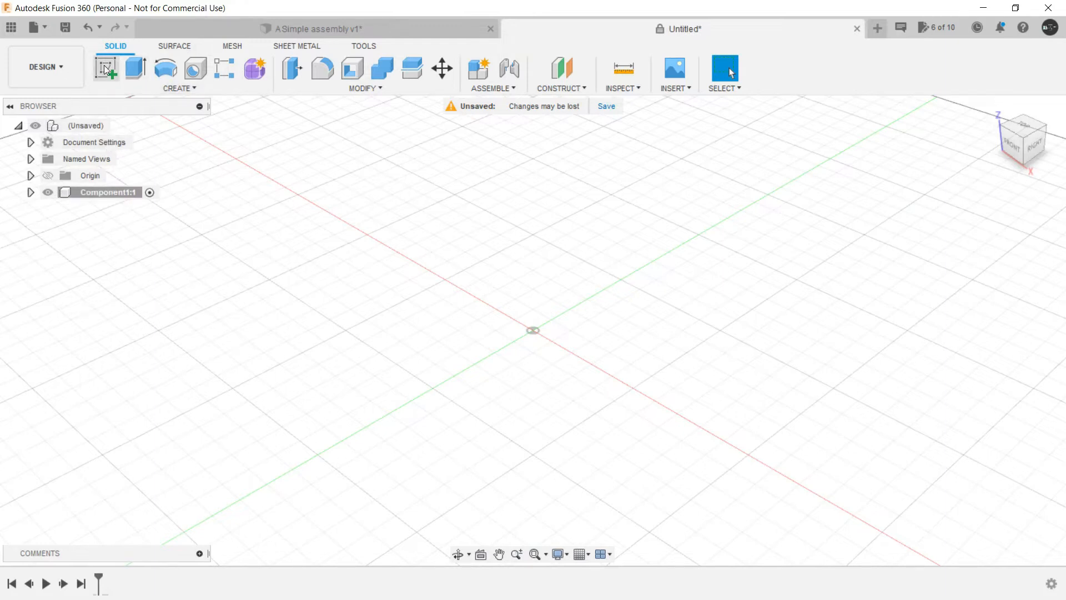
click(105, 68)
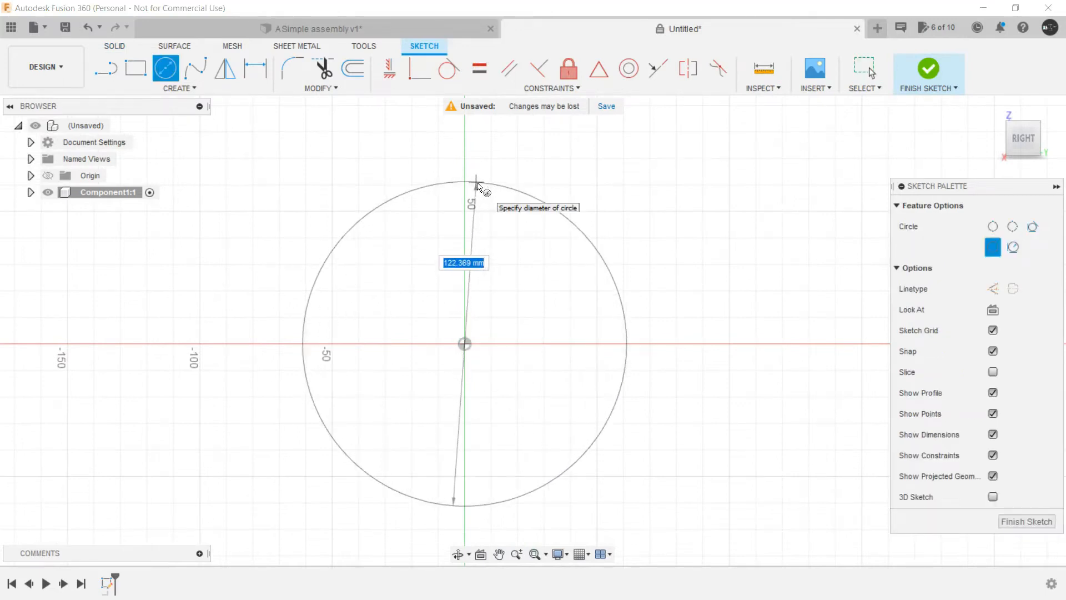
click(477, 183)
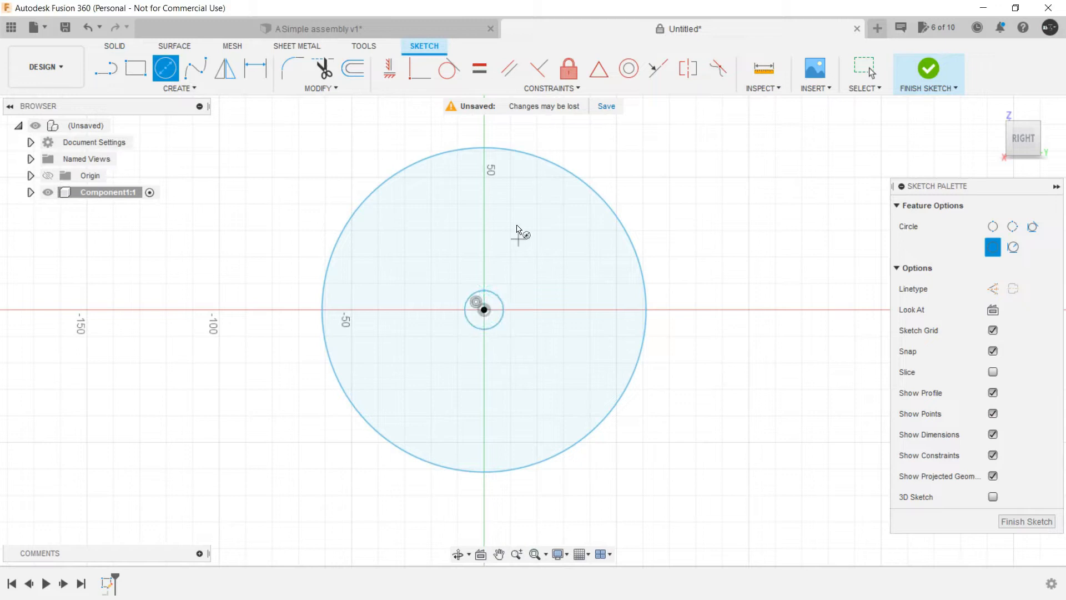
mouse_move(483, 184)
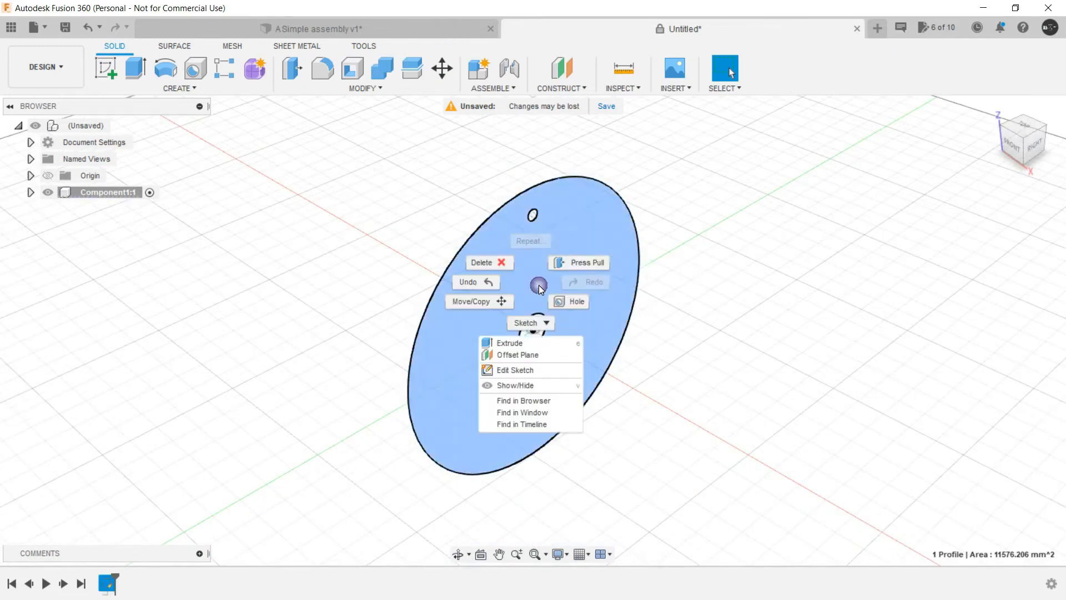
Step: Extrude the plate profile into a solid circular plate with a centre hole
click(509, 343)
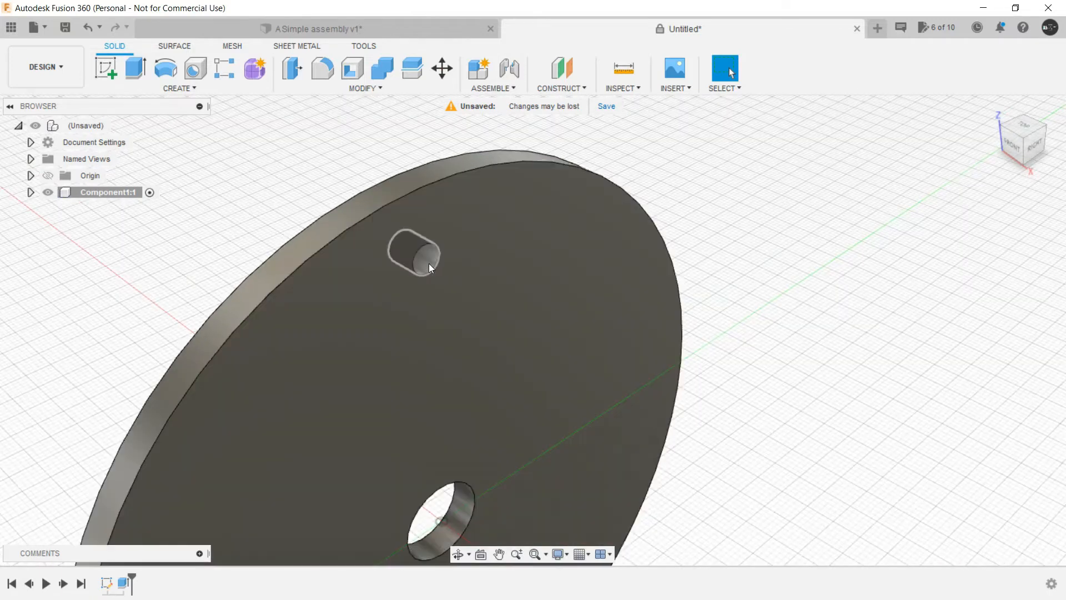
click(32, 192)
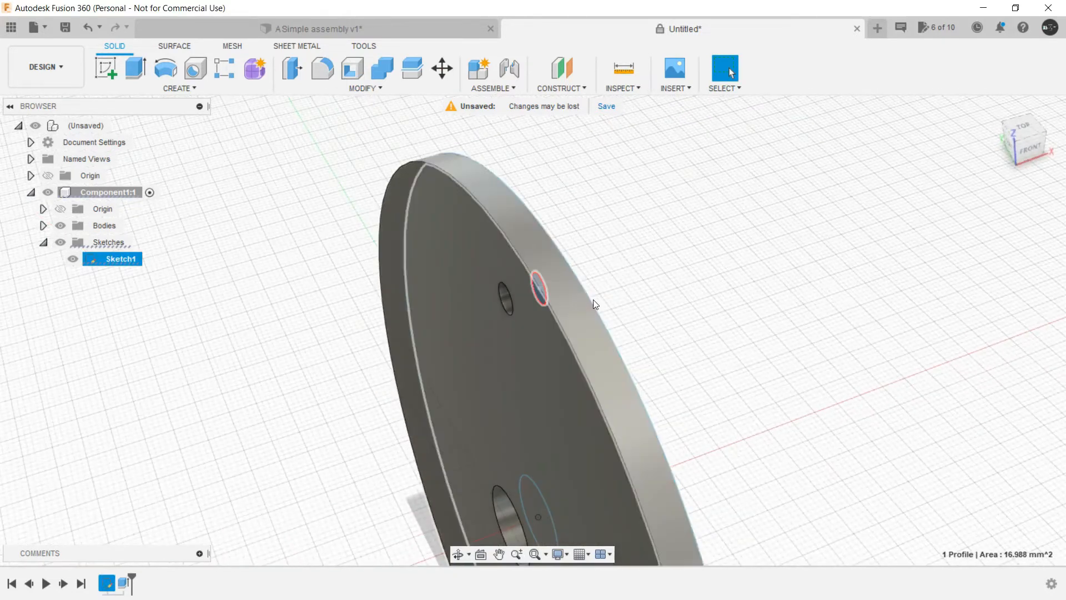
Step: Extrude the small top circle -5 mm with Join, One Side, to form a short pin
click(134, 68)
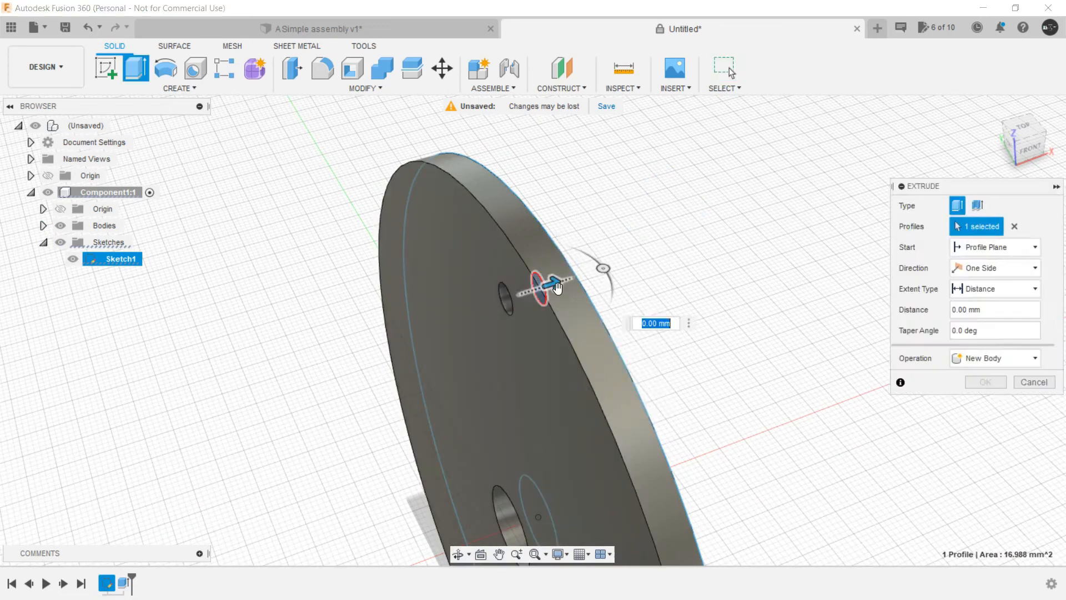
drag(551, 282, 490, 302)
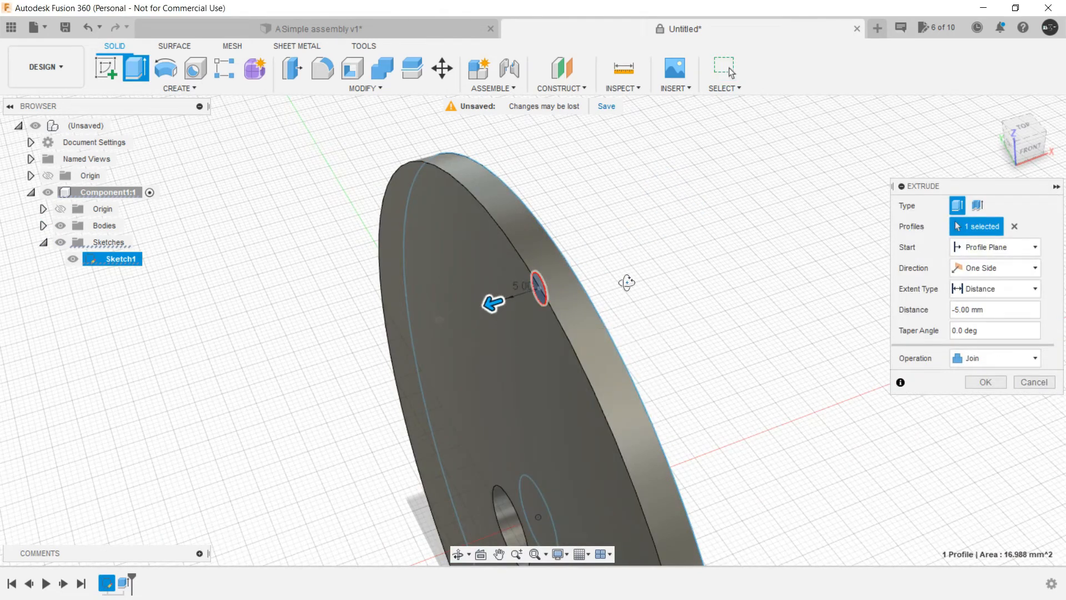
click(993, 268)
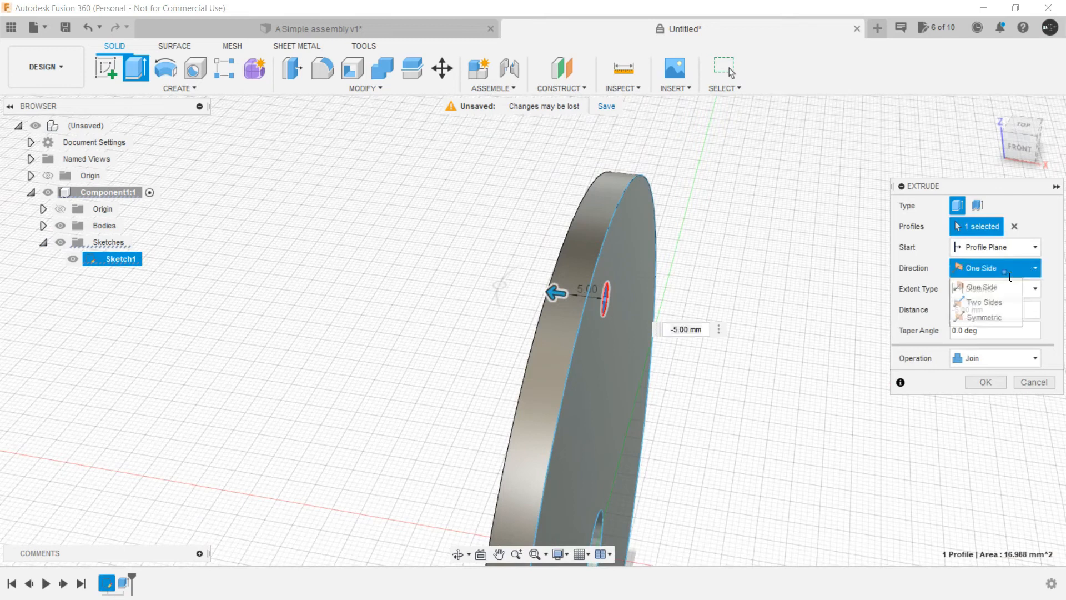
click(983, 302)
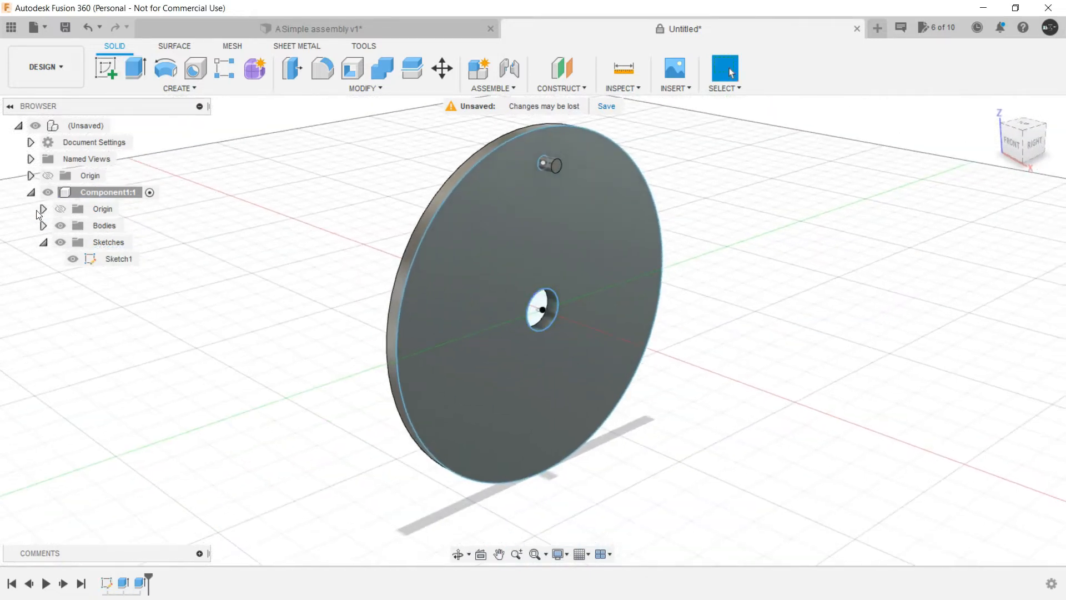
click(31, 192)
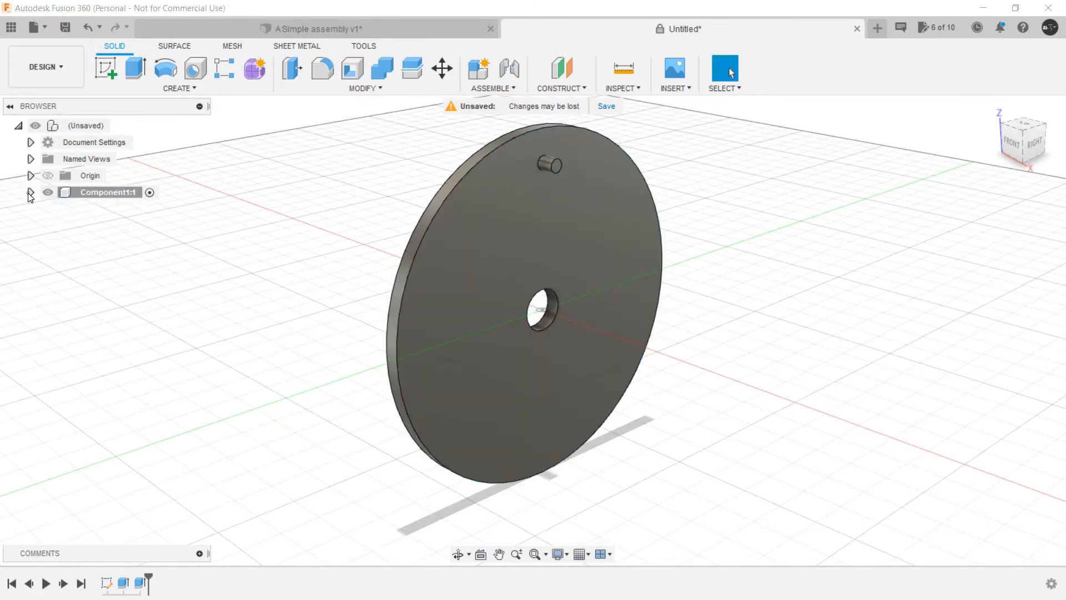
Step: Rename Component1 to Circular Plate and compare with the finished assembly
click(107, 192)
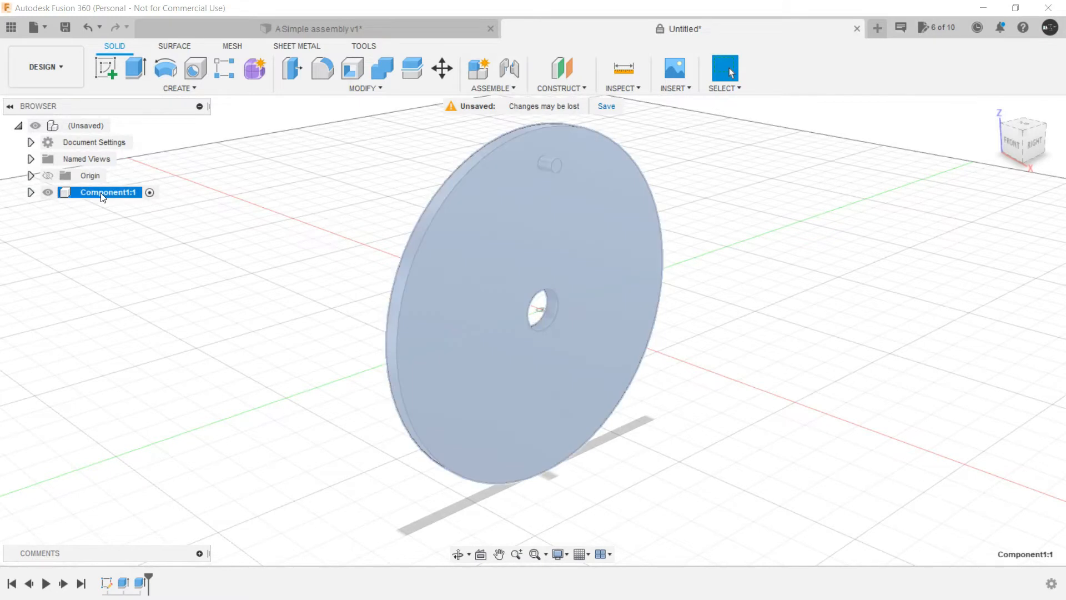
double_click(104, 192)
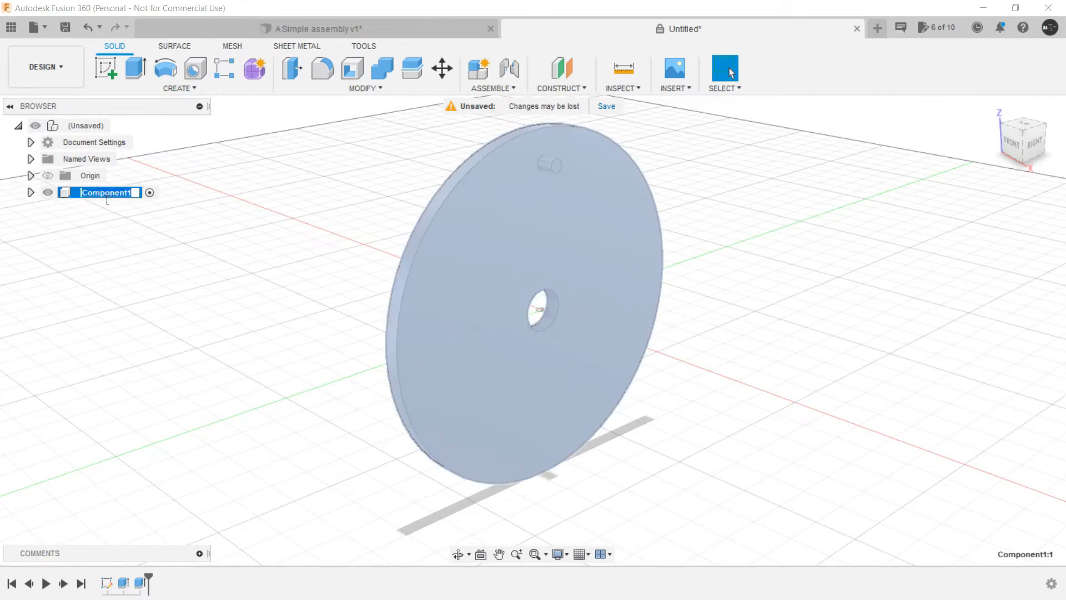
text(Circular Pl)
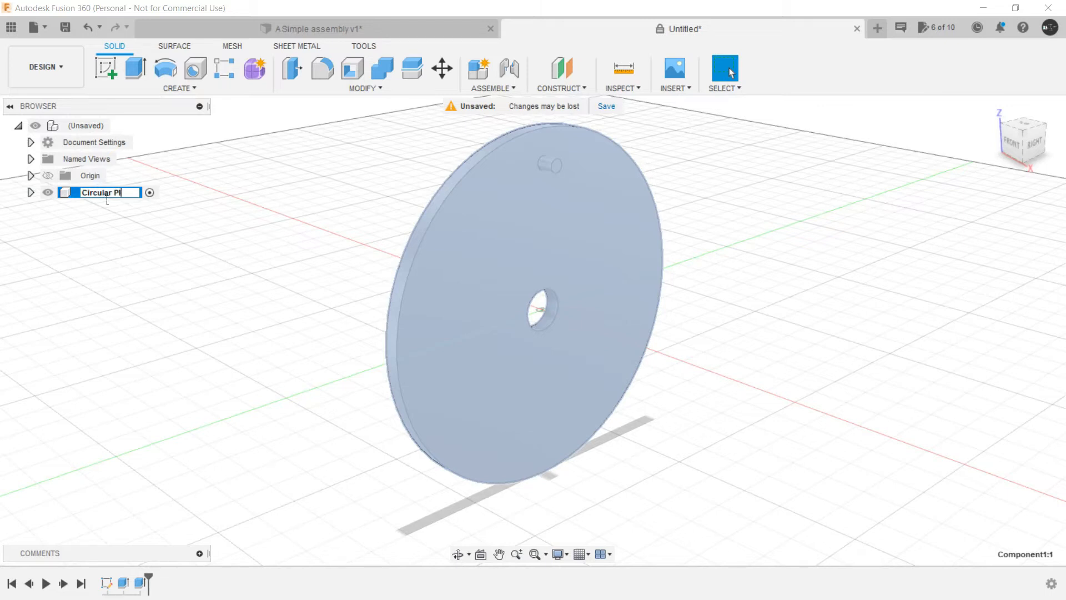
text(ate)
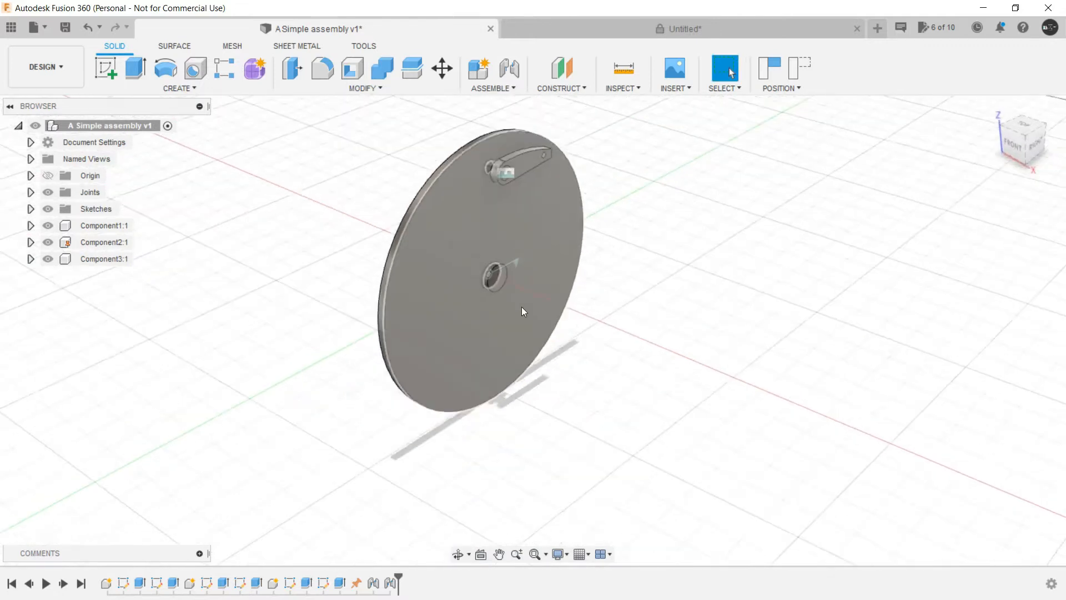
click(681, 29)
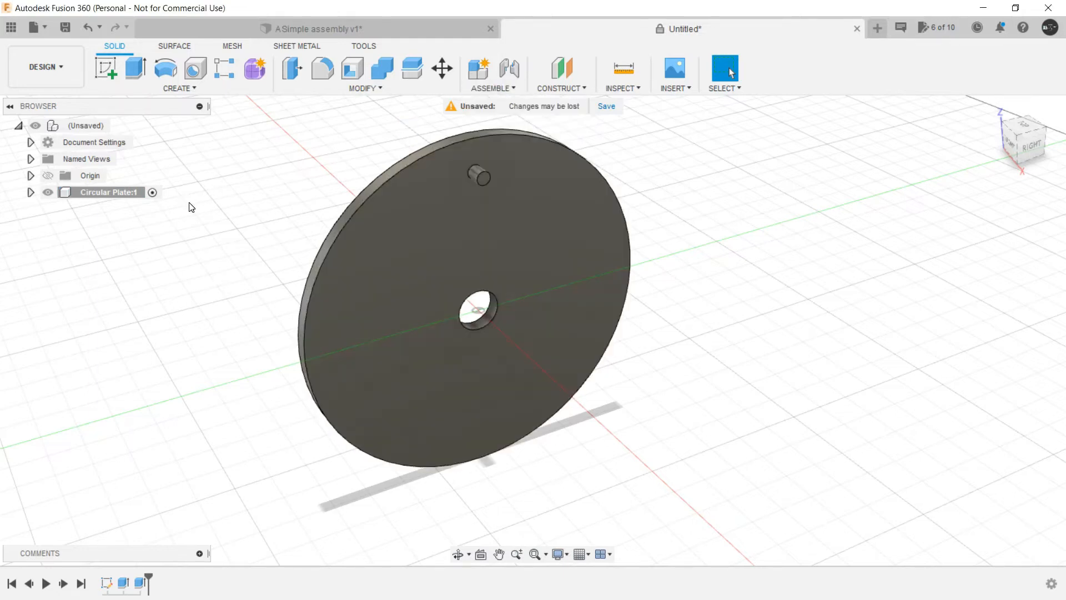
mouse_move(119, 127)
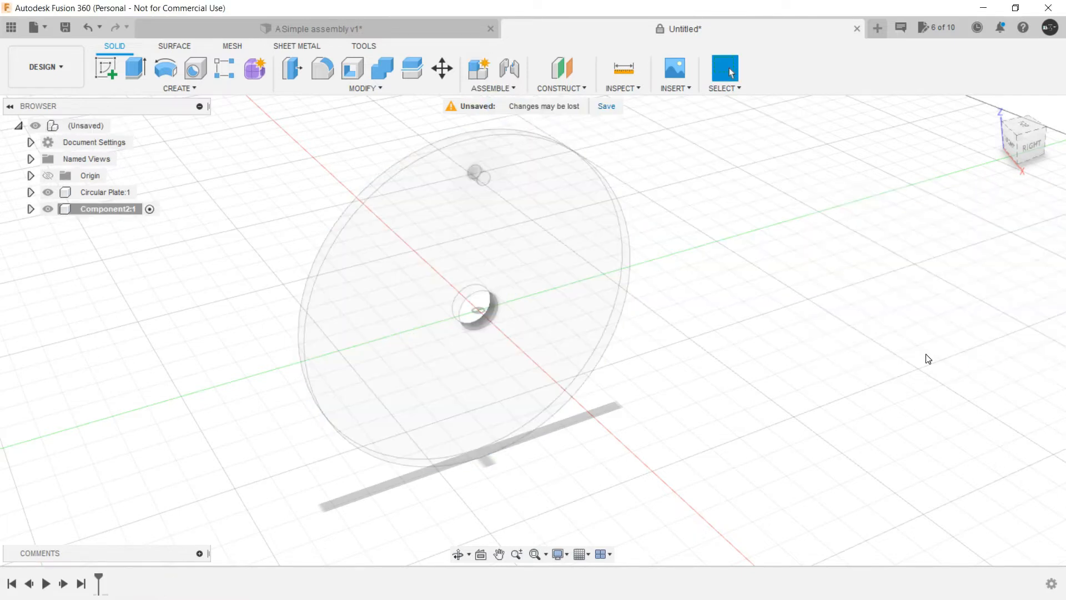
mouse_move(525, 265)
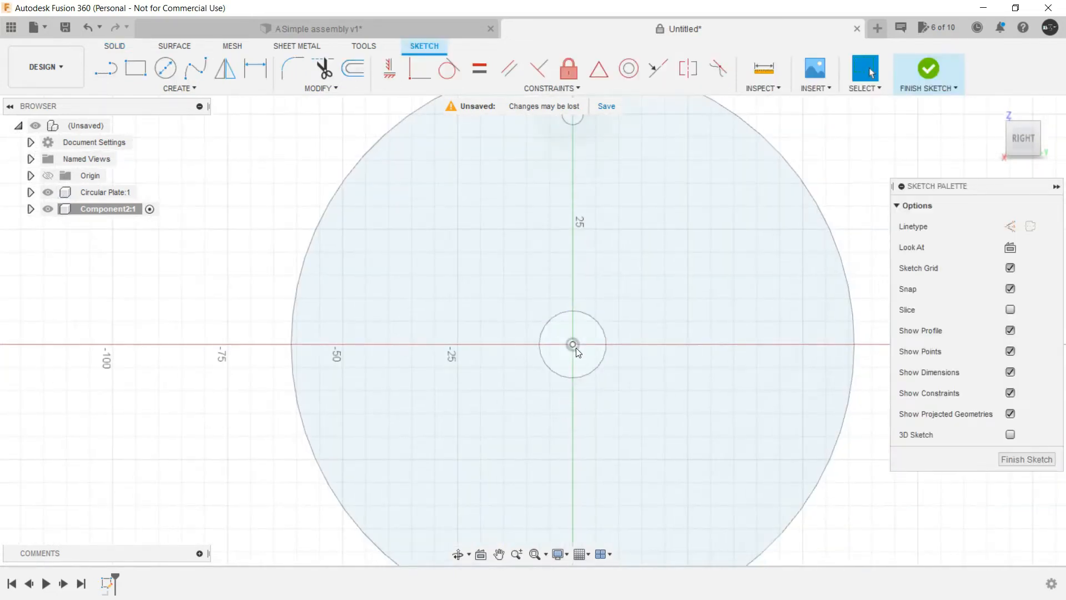
Step: Sketch a center-diameter circle at the plate's centre for the pin and finish the sketch
click(164, 68)
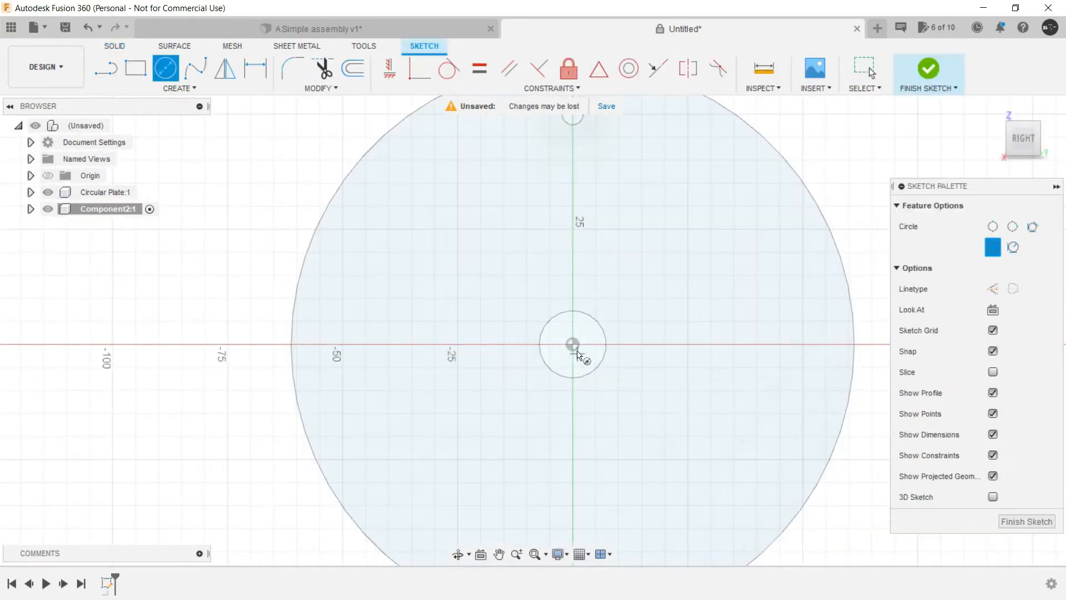
click(574, 344)
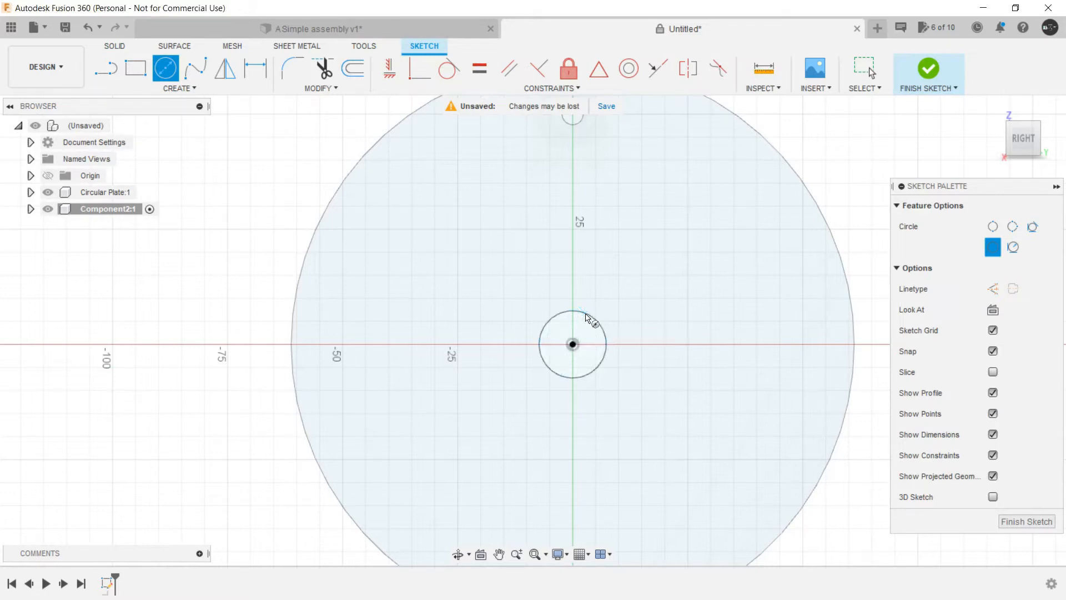
drag(573, 320, 817, 414)
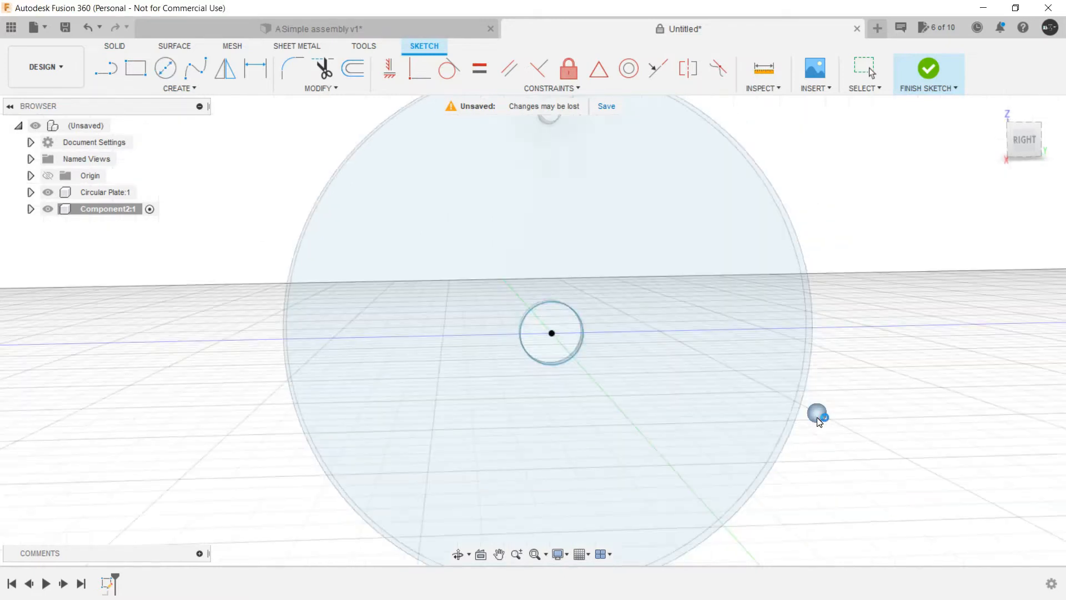
click(929, 69)
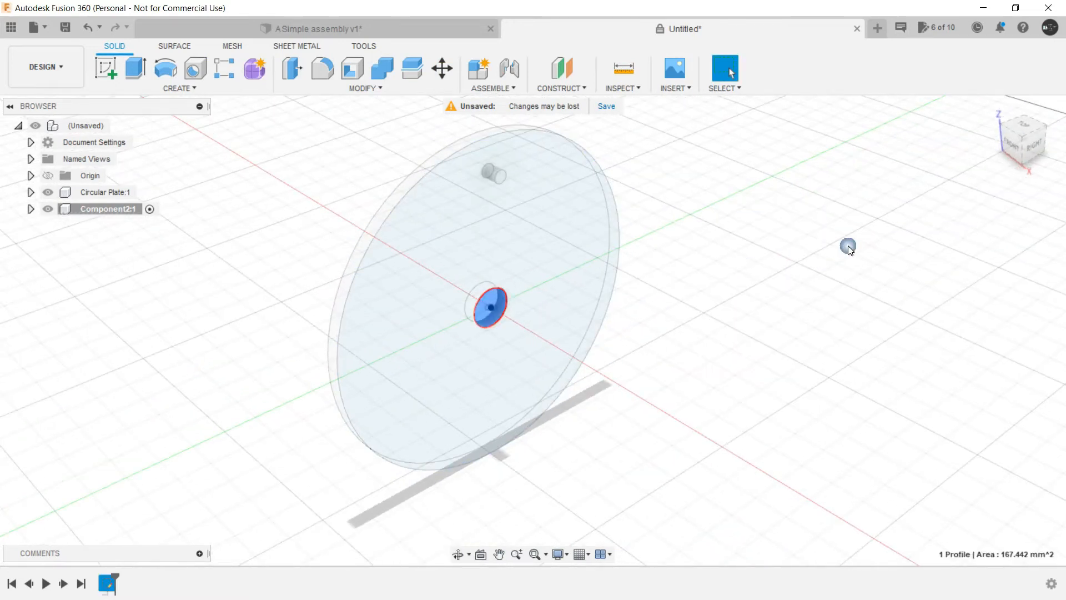
Step: Extrude the pin circle Two Sides, 8 mm one way and 3 mm the other
click(135, 68)
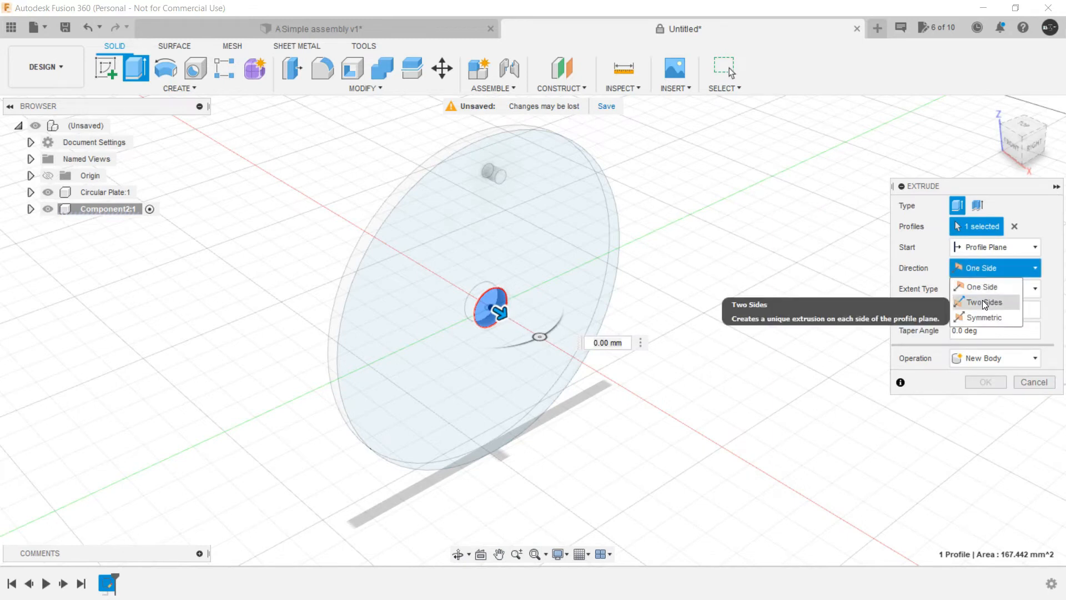
click(982, 302)
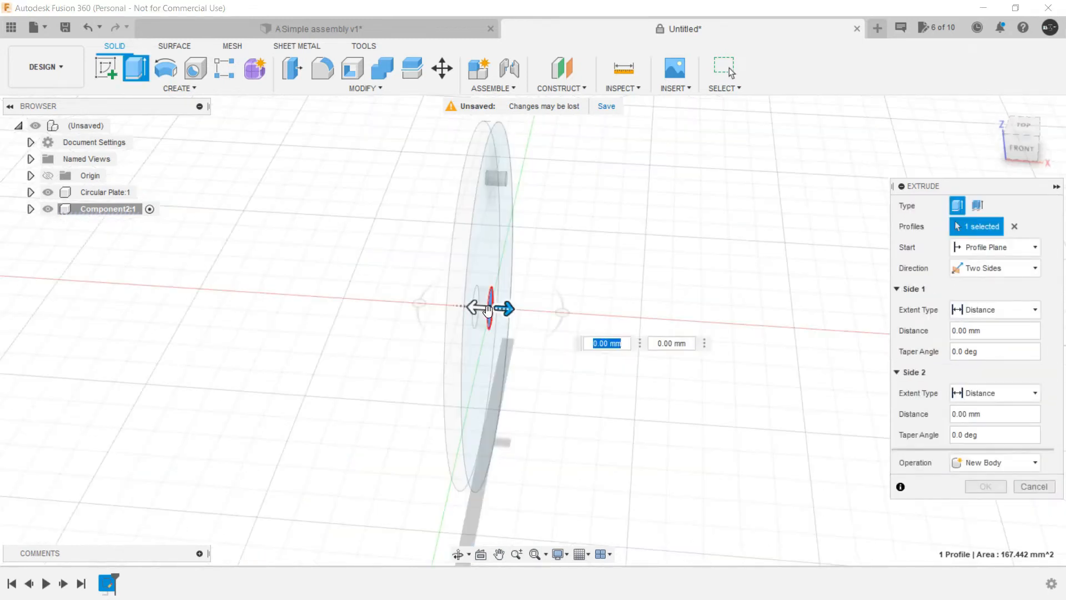
drag(503, 308, 418, 302)
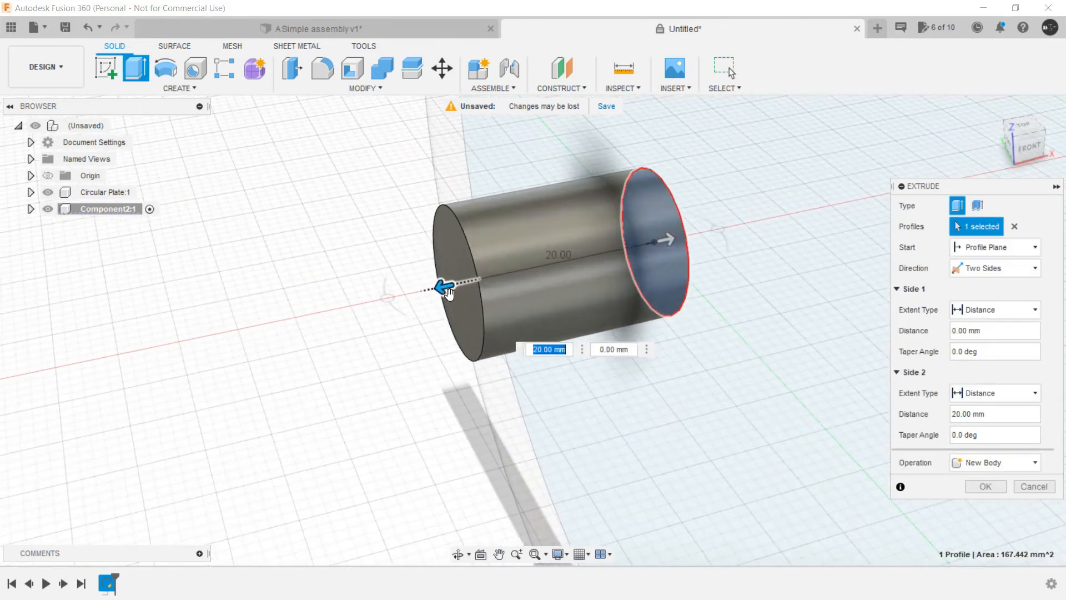
drag(446, 289, 561, 262)
text(2)
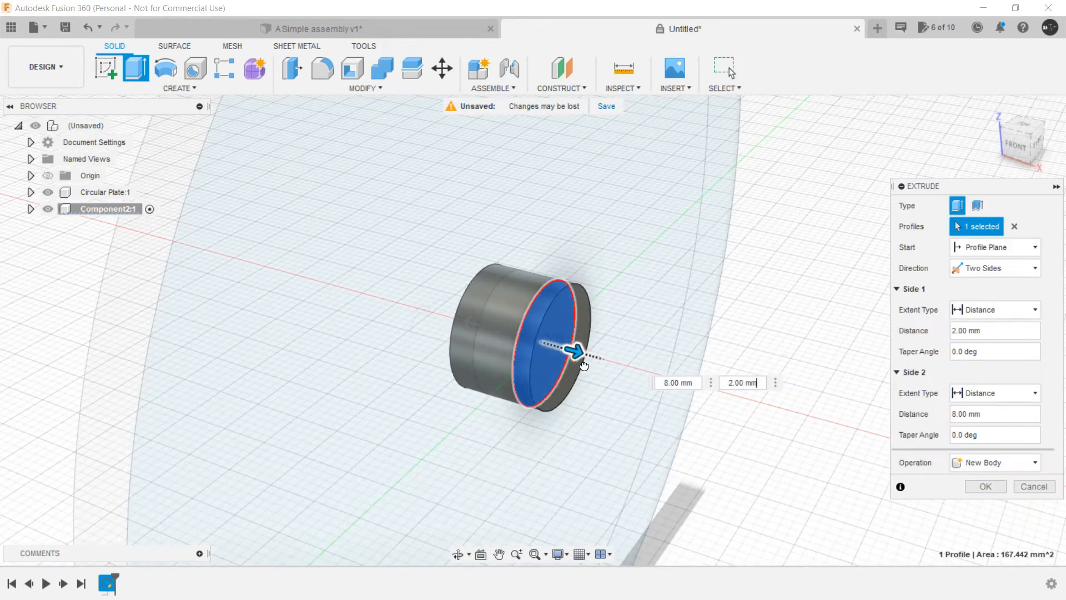
drag(580, 351, 598, 359)
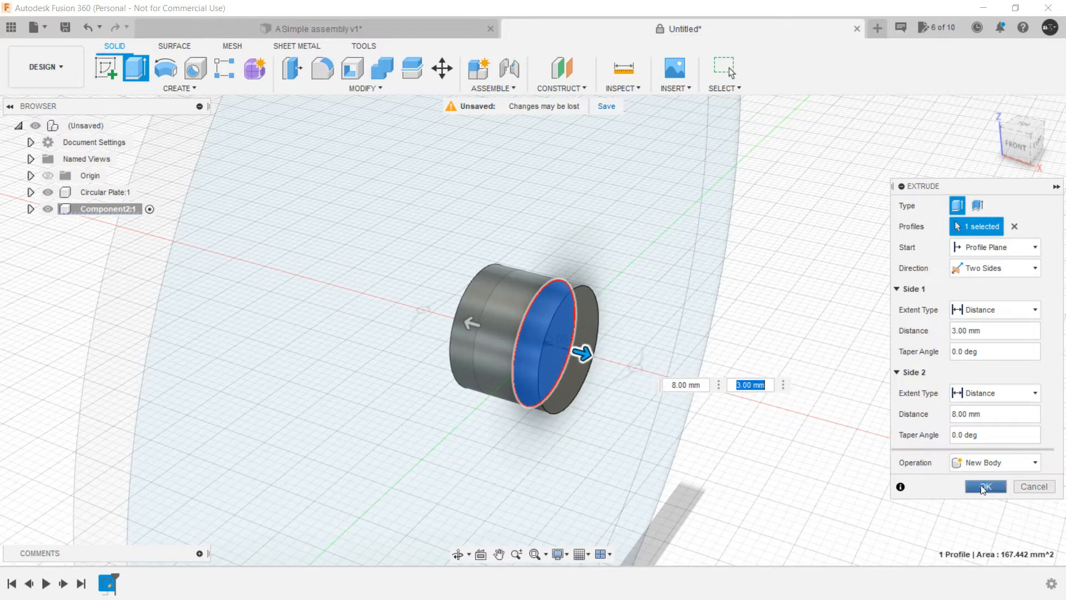
click(986, 486)
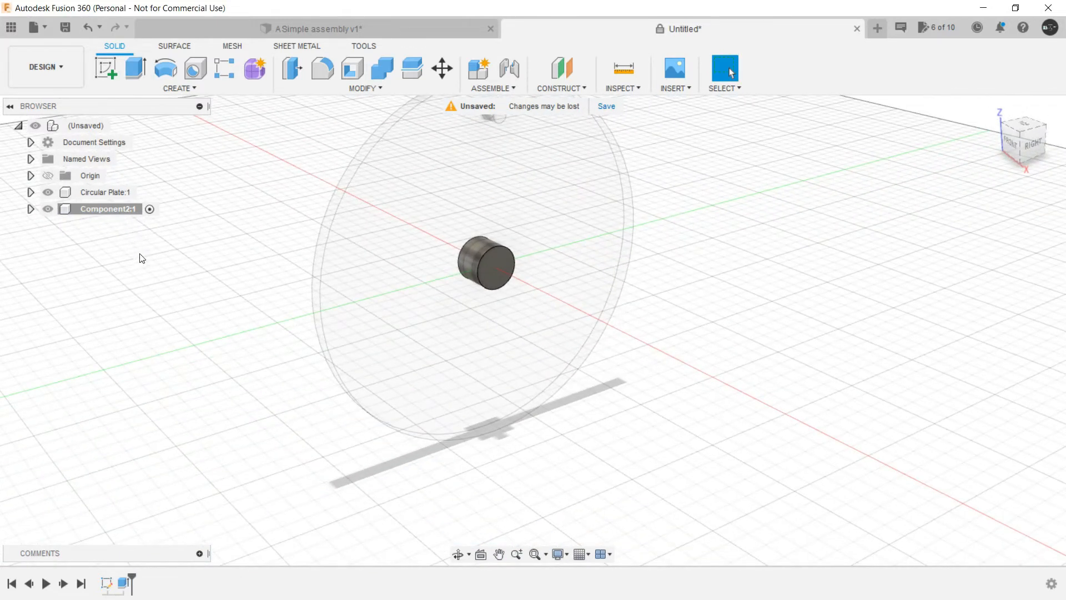
Step: Activate the top-level assembly and name the second component Pin
click(119, 125)
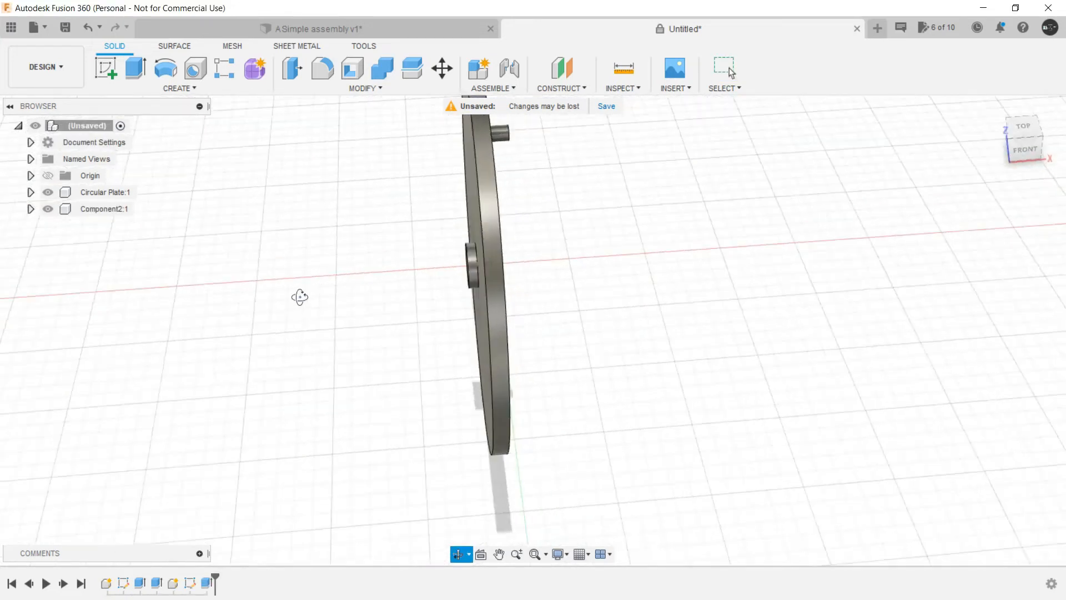
click(108, 209)
text(Pin)
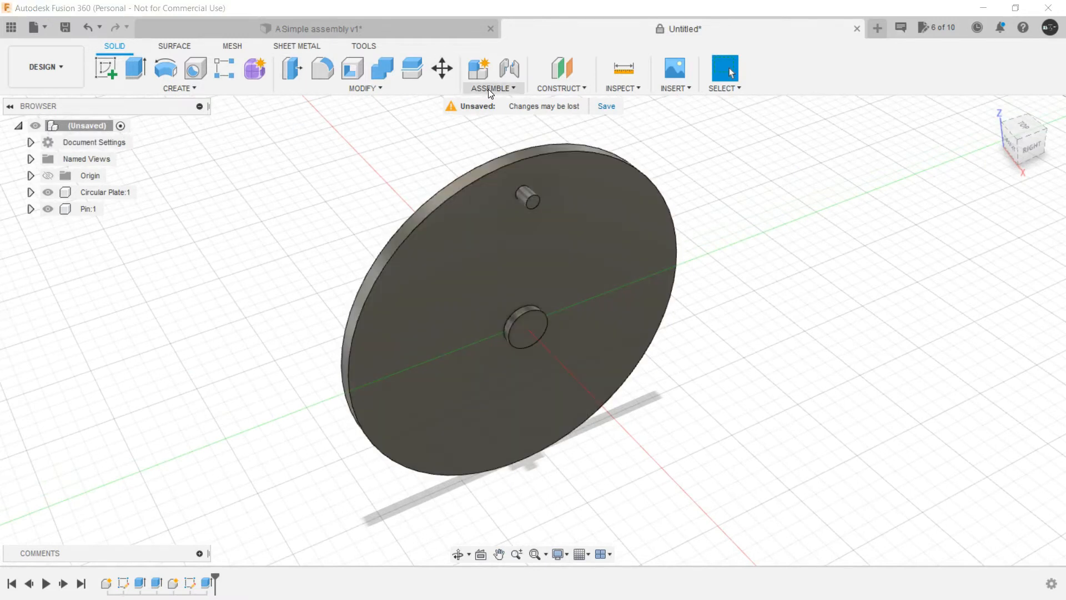
Step: Add a new Standard Internal component for the handle and start its sketch
click(490, 74)
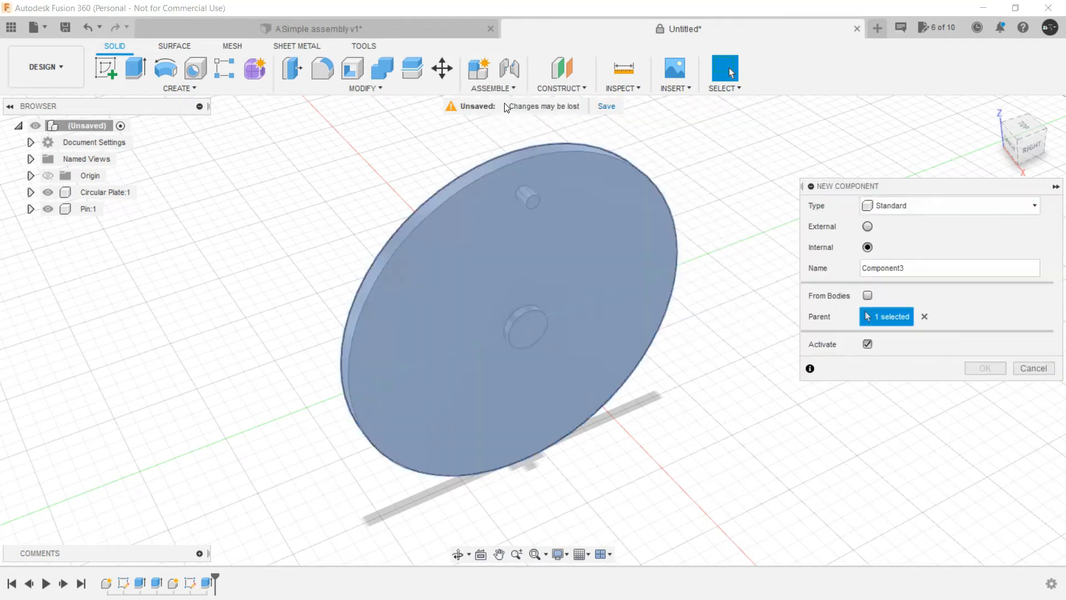
click(984, 367)
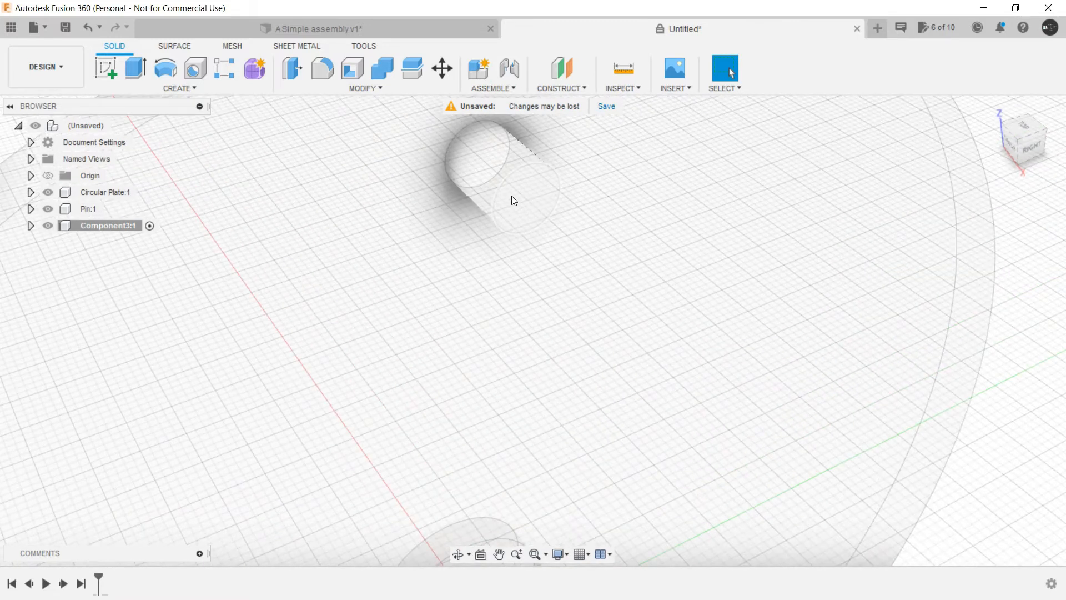
mouse_move(516, 197)
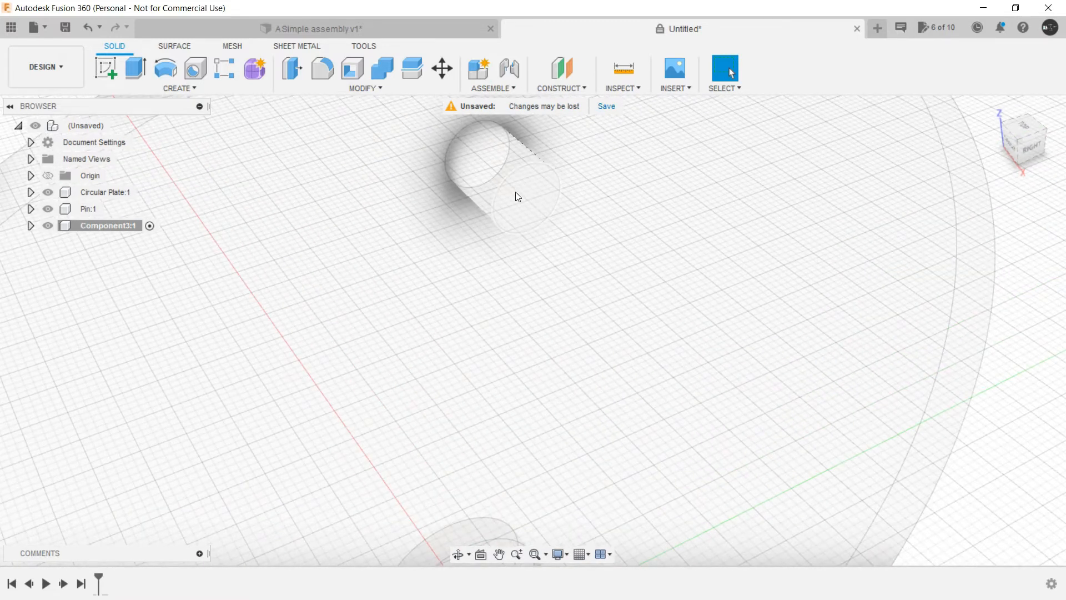
click(523, 197)
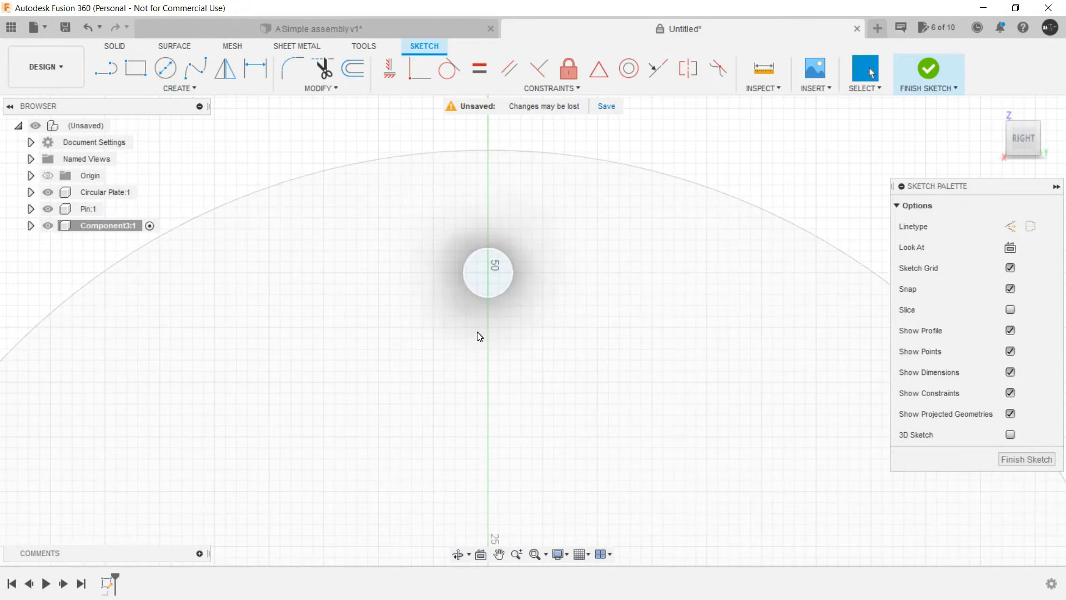
Step: Sketch the handle hole circle and a fit-point spline outline closed by a straight bottom edge
click(164, 67)
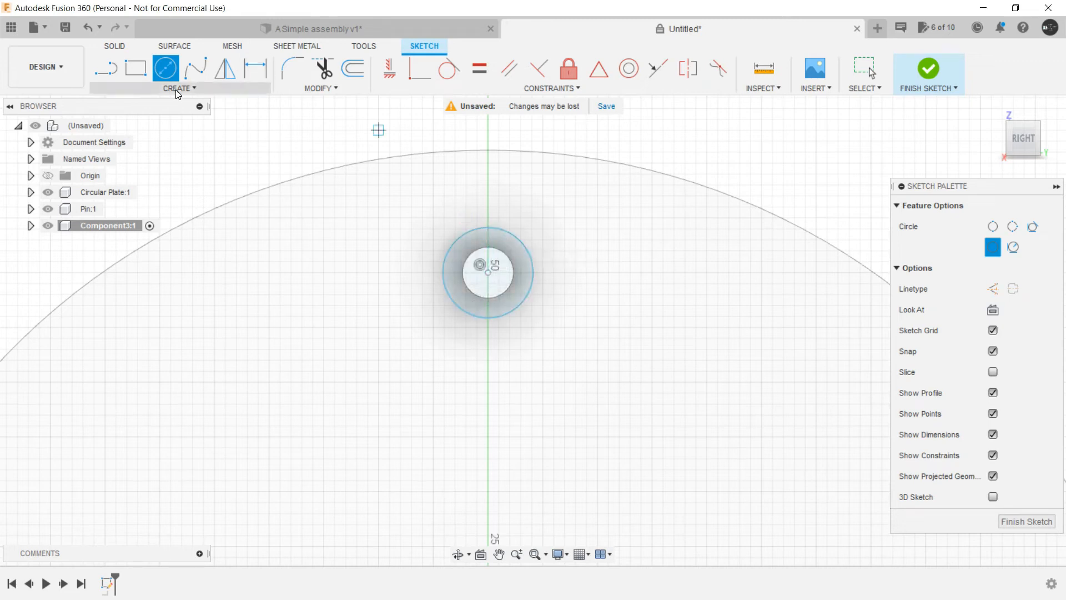
click(178, 88)
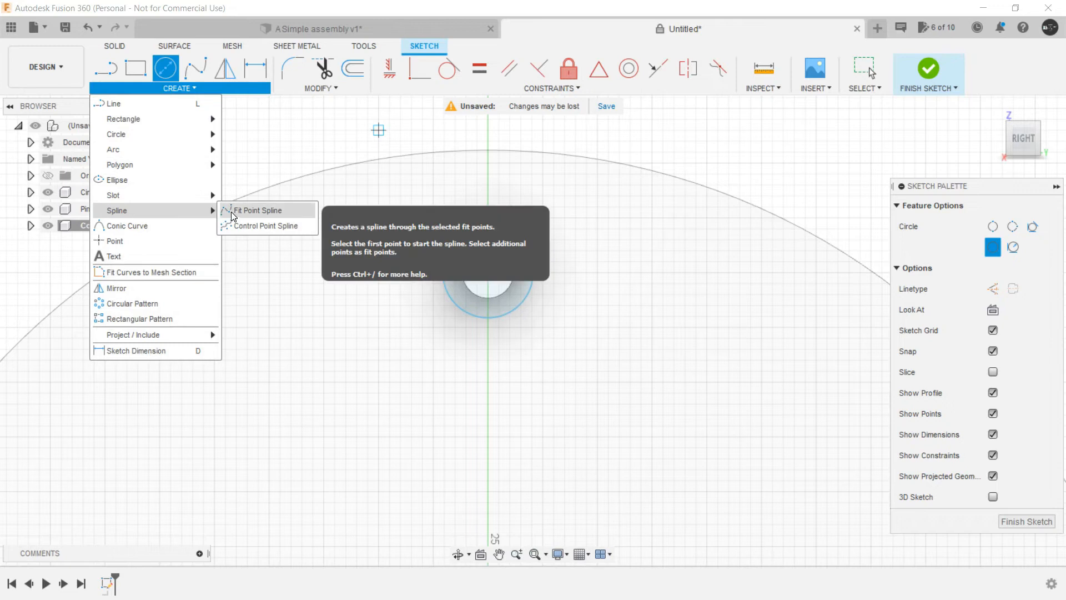
click(257, 210)
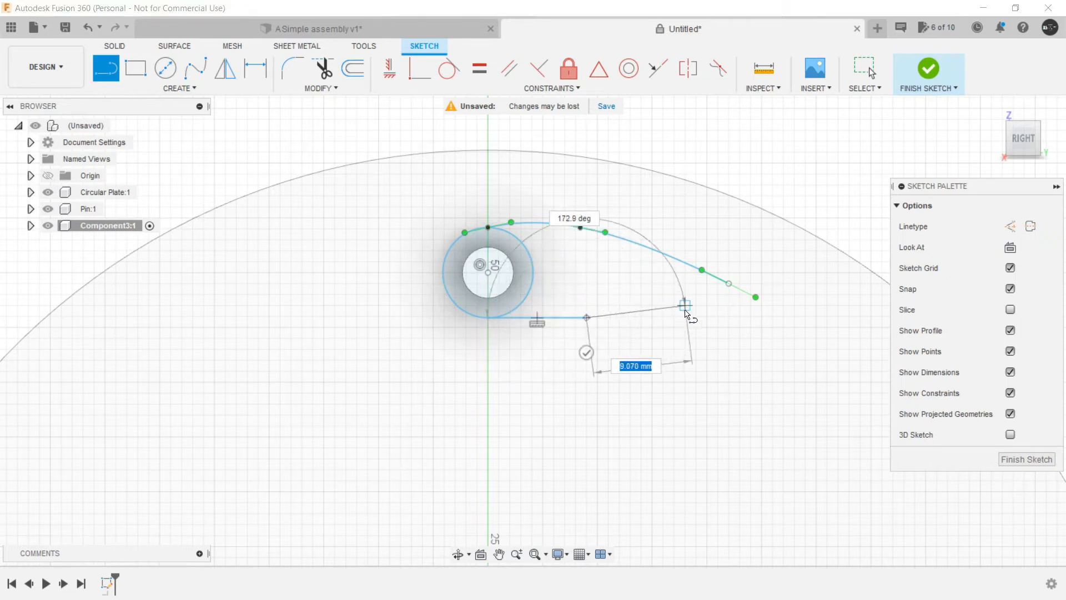
drag(686, 304, 663, 302)
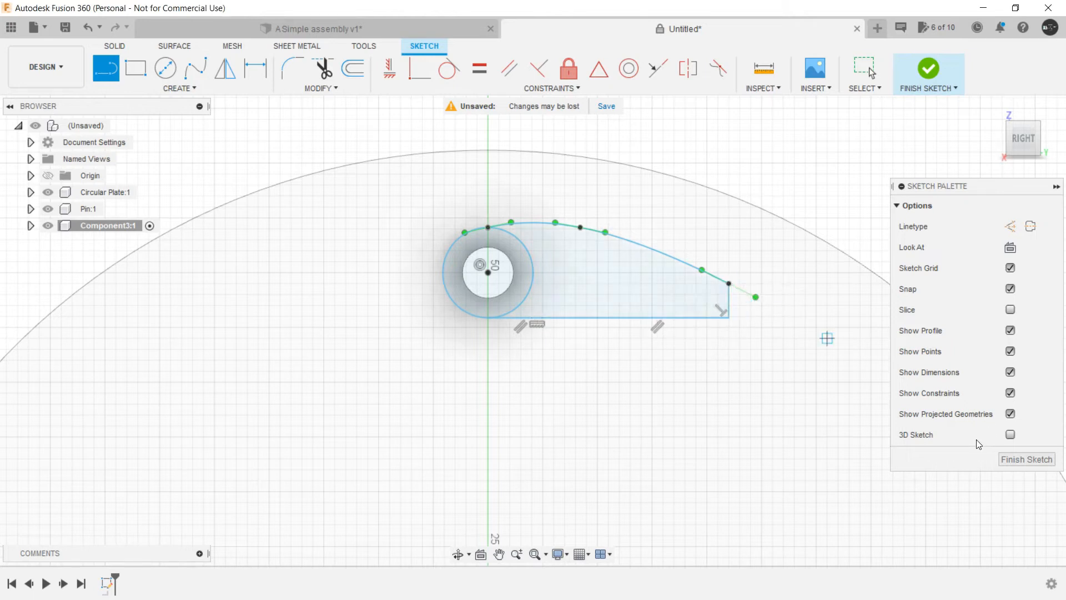
mouse_move(631, 349)
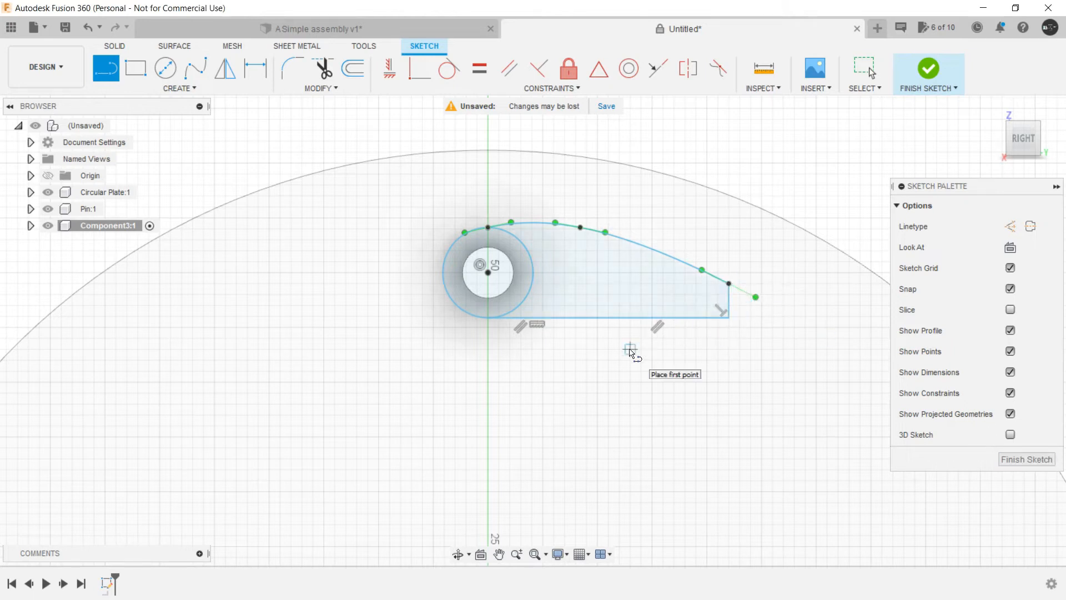
Step: Make the handle's top curve tangent to the hole circle and finish the sketch
click(324, 68)
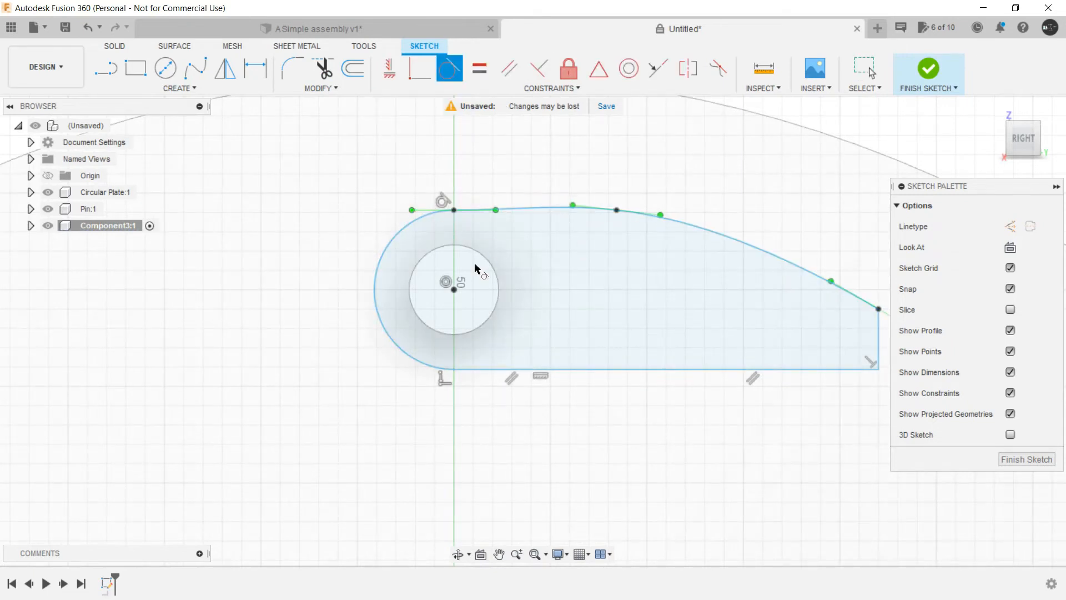
click(449, 371)
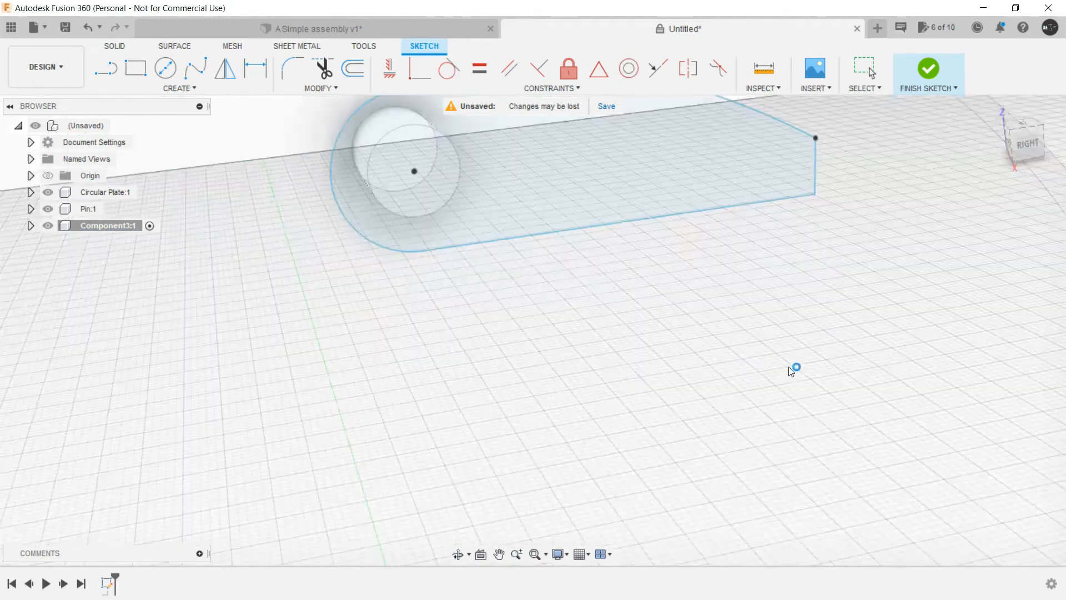
click(929, 71)
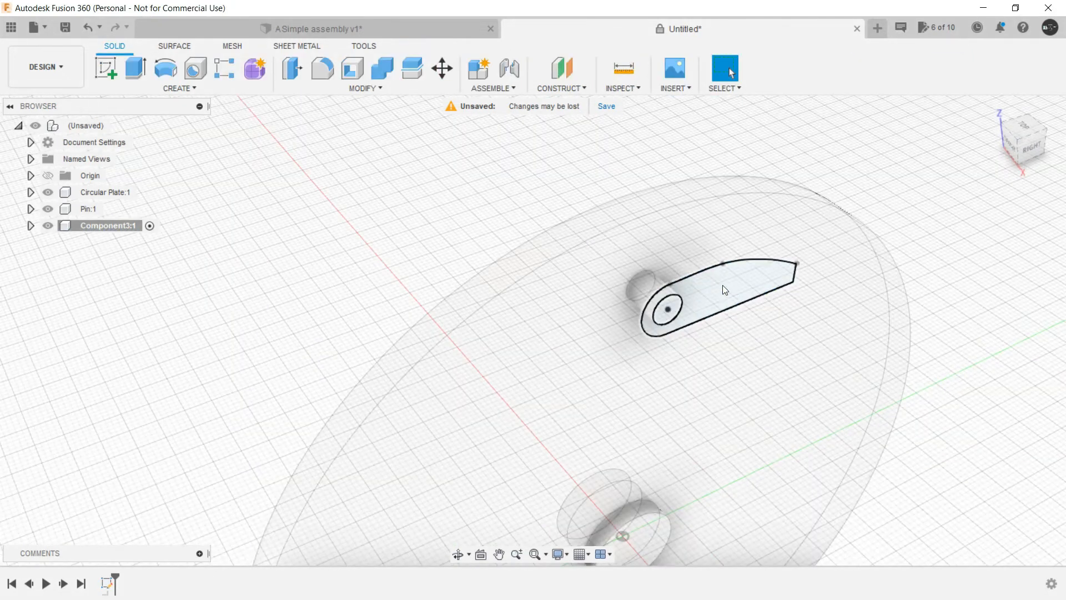
Step: Extrude the handle profile into a solid and reactivate the root assembly
click(721, 289)
text(Handle)
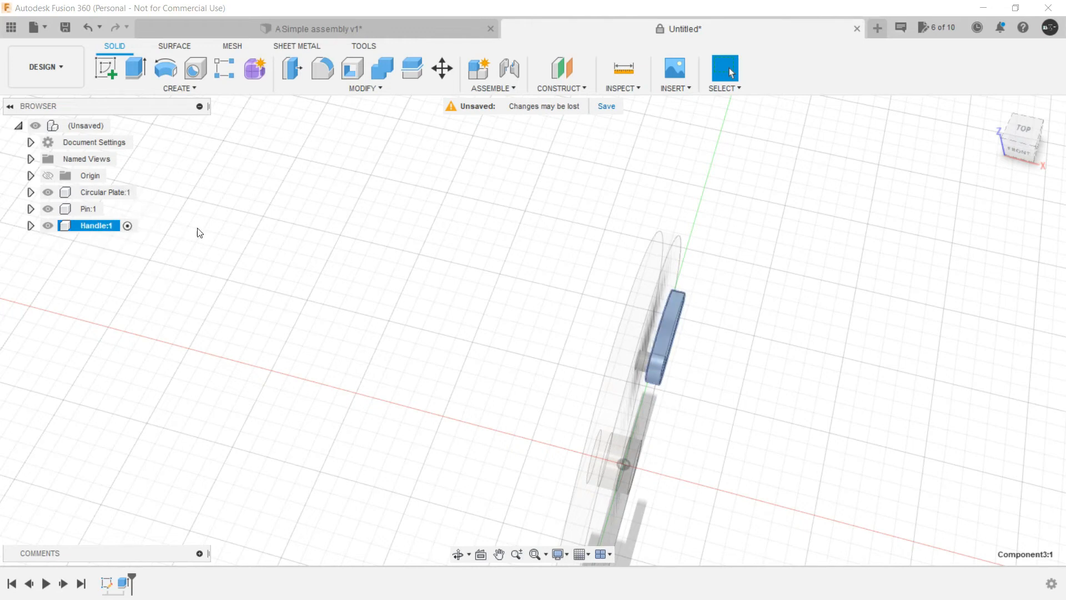
click(118, 126)
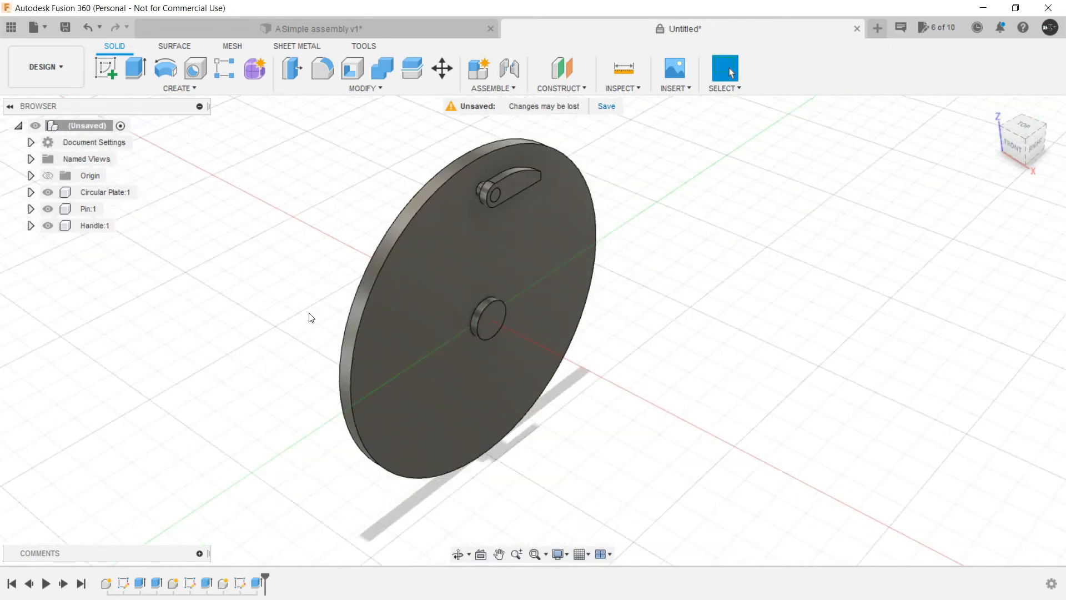
drag(310, 318, 252, 216)
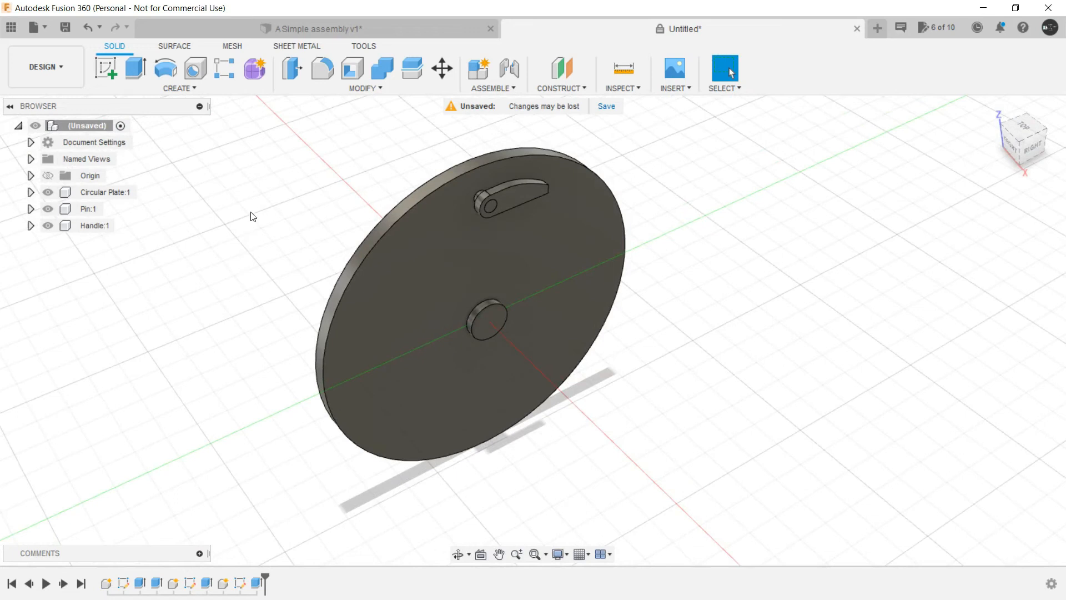
mouse_move(186, 227)
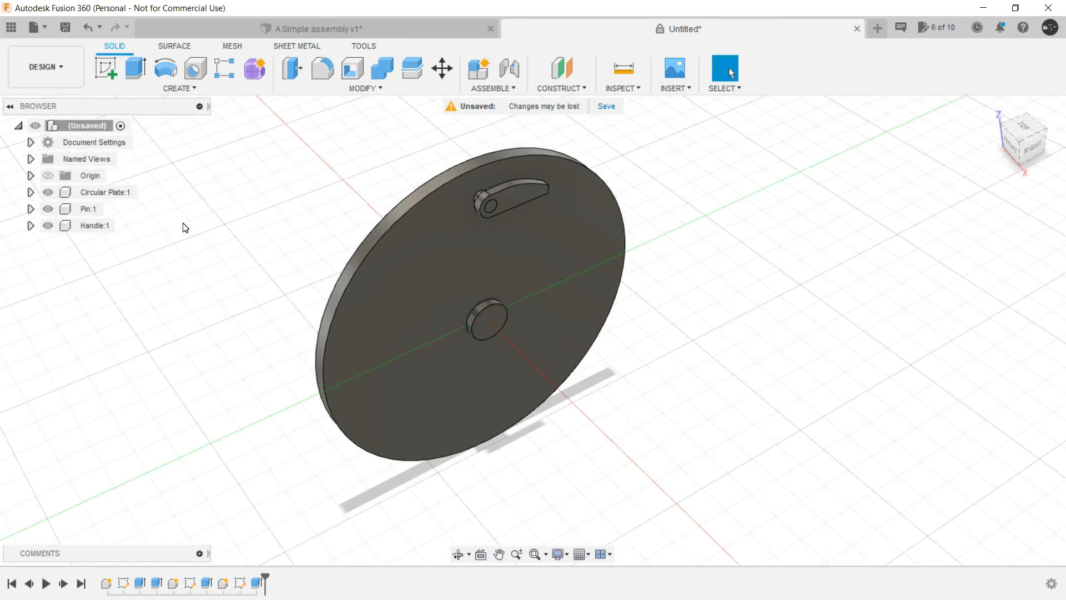
mouse_move(139, 217)
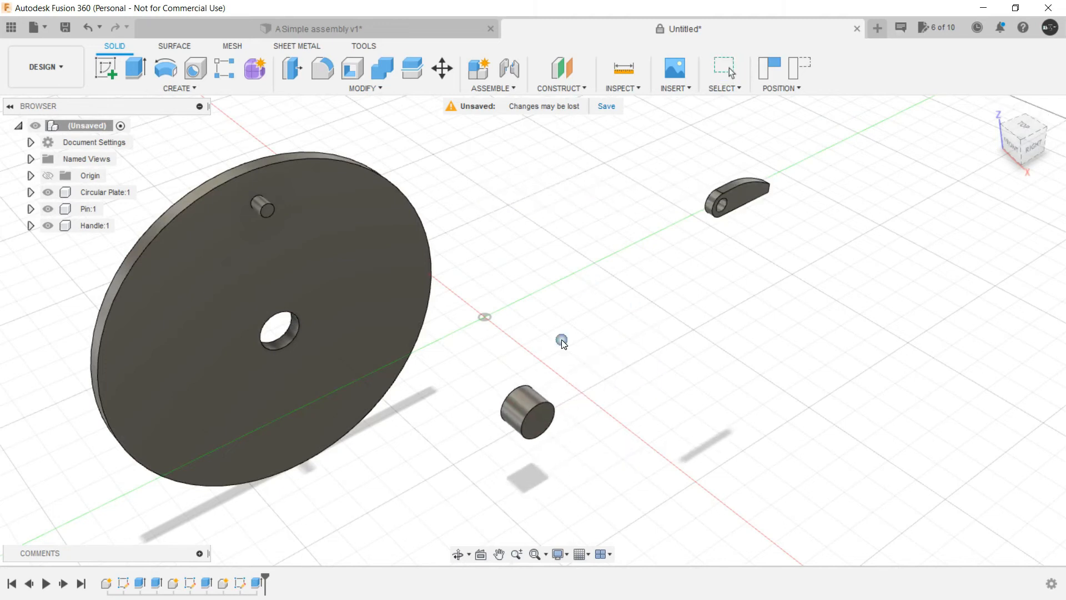
drag(563, 342, 445, 253)
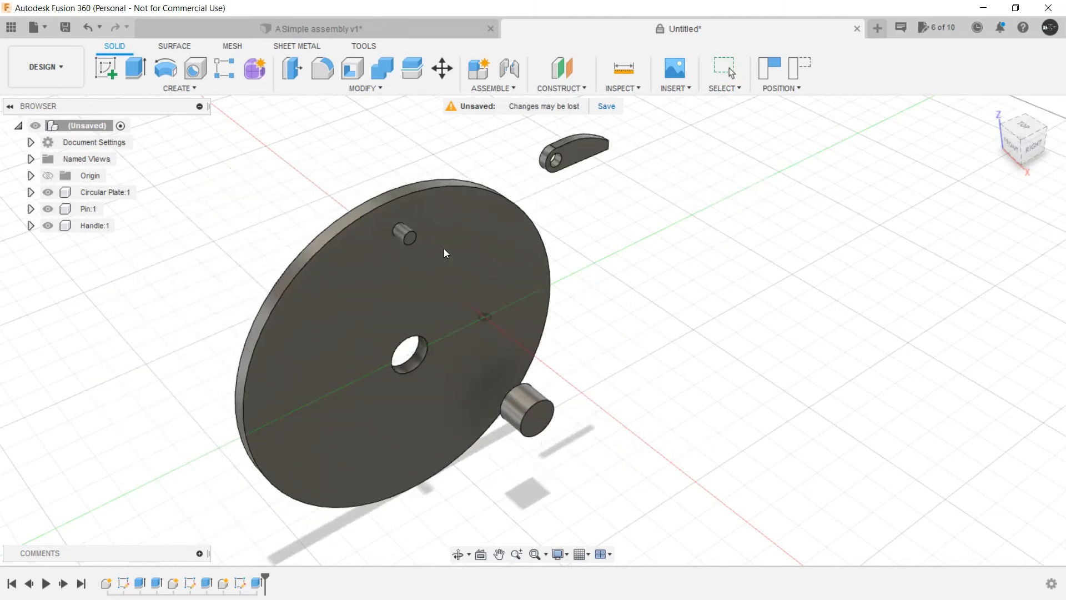
drag(445, 254, 553, 291)
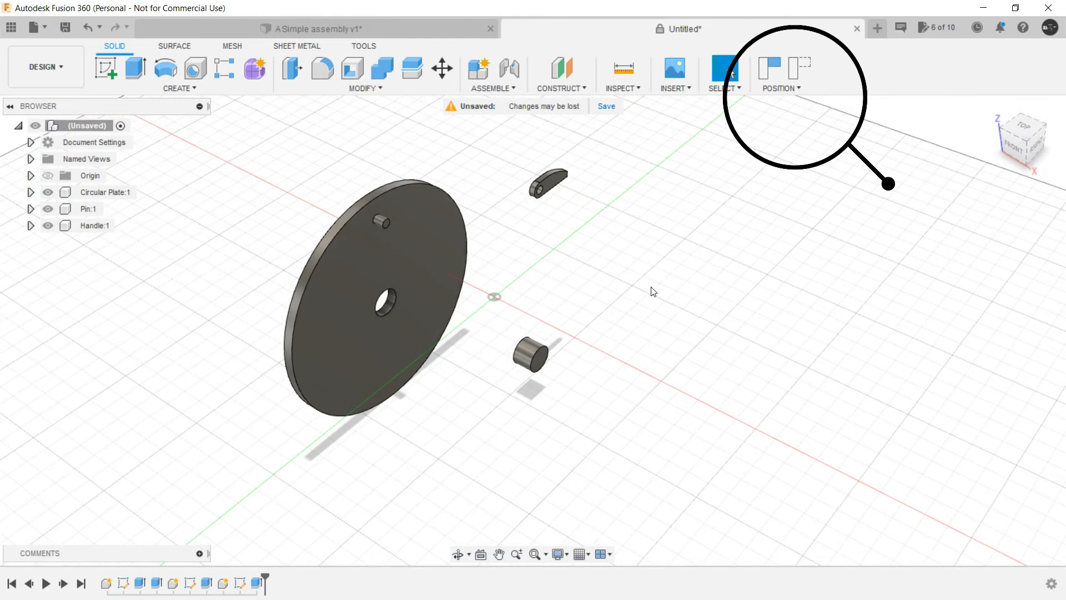
click(781, 88)
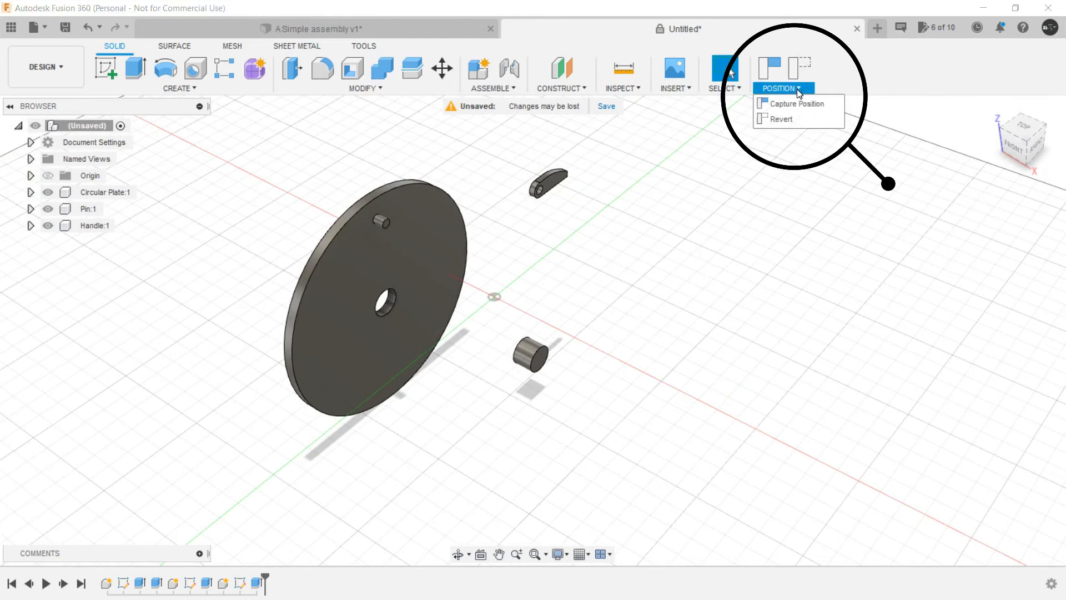
click(793, 103)
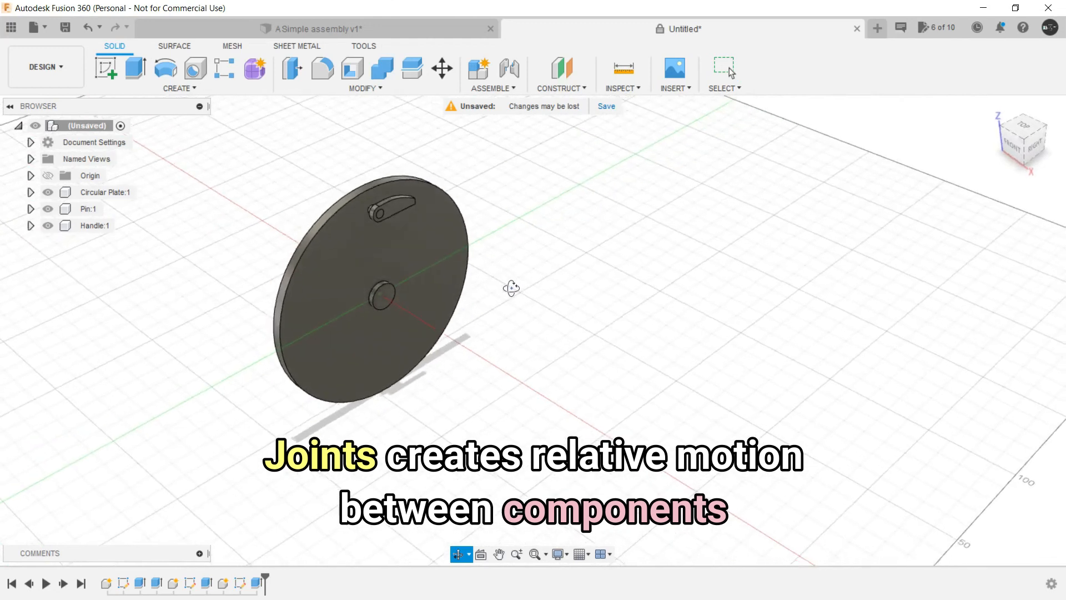
Step: Create a revolute joint at the pin's centre, letting it turn about Z in the plate's hole
click(723, 68)
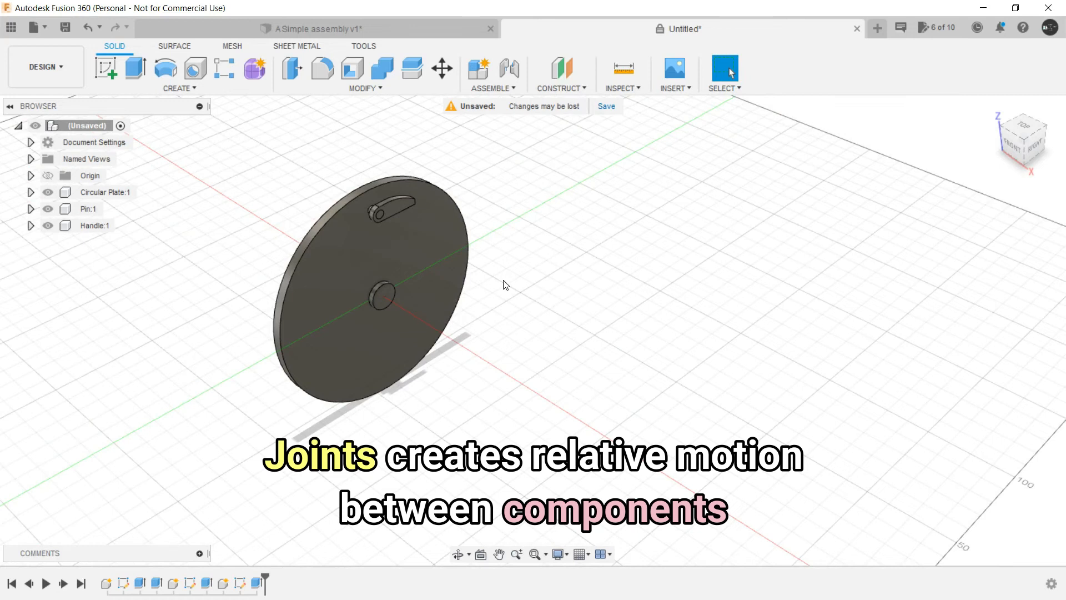
click(492, 89)
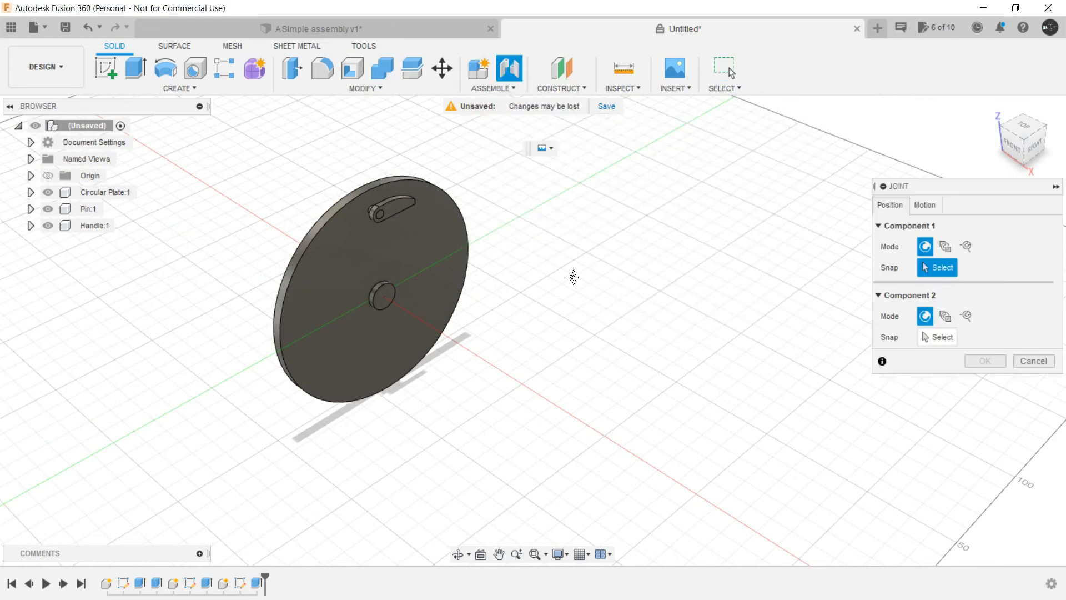
click(381, 292)
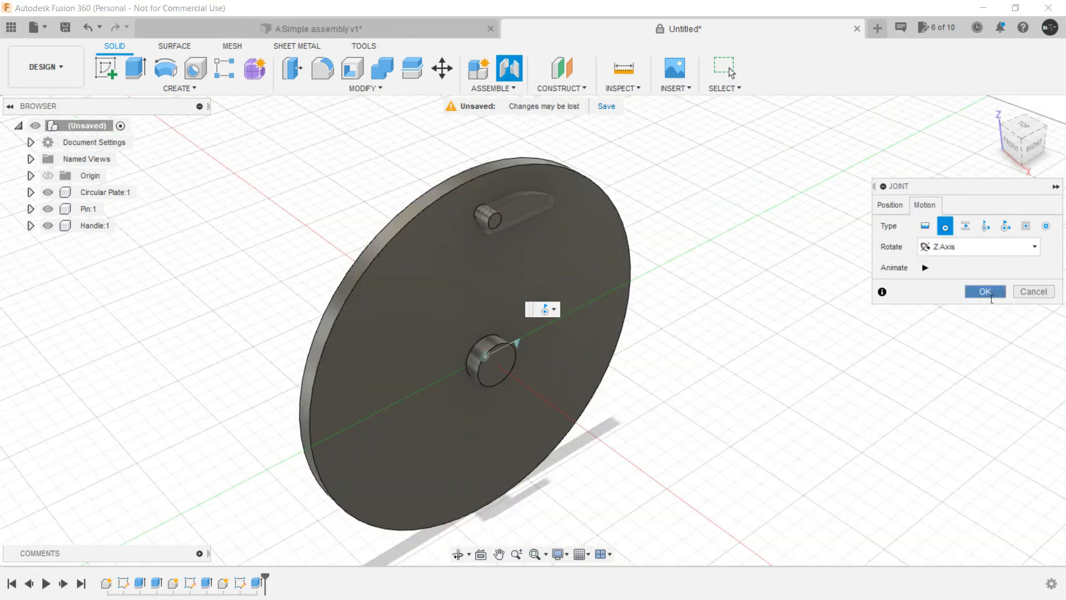
click(984, 291)
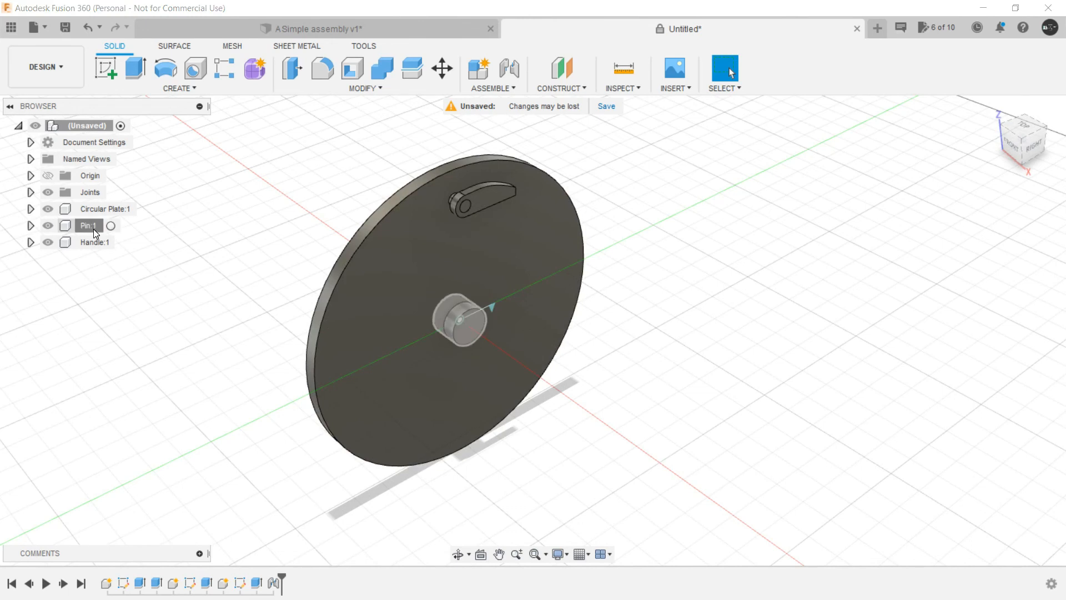
Step: Ground Pin:1, then drag the plate to confirm it spins about the pin
right_click(87, 225)
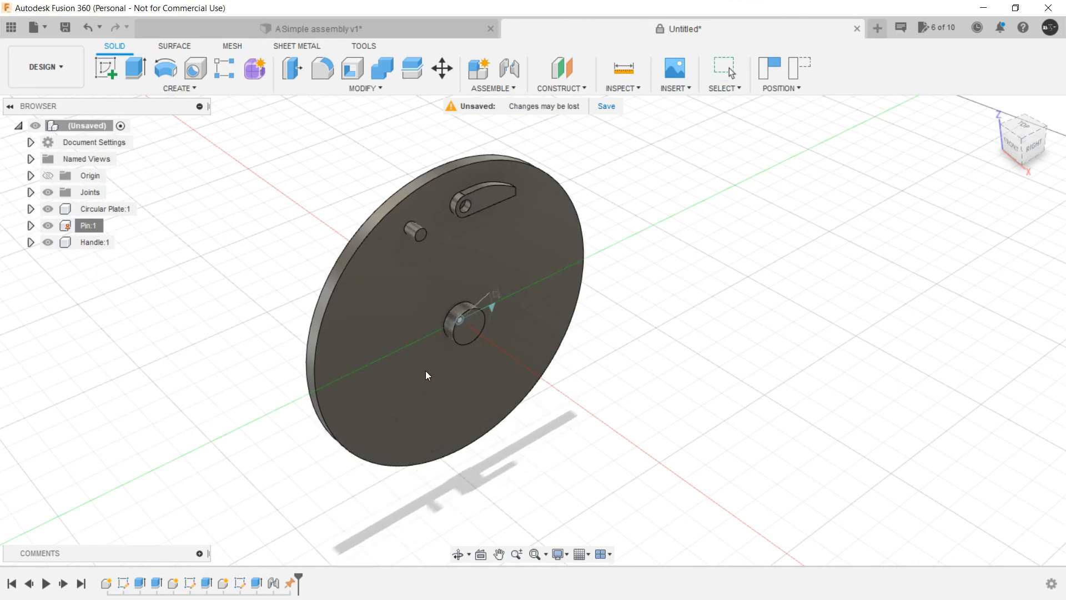
click(725, 70)
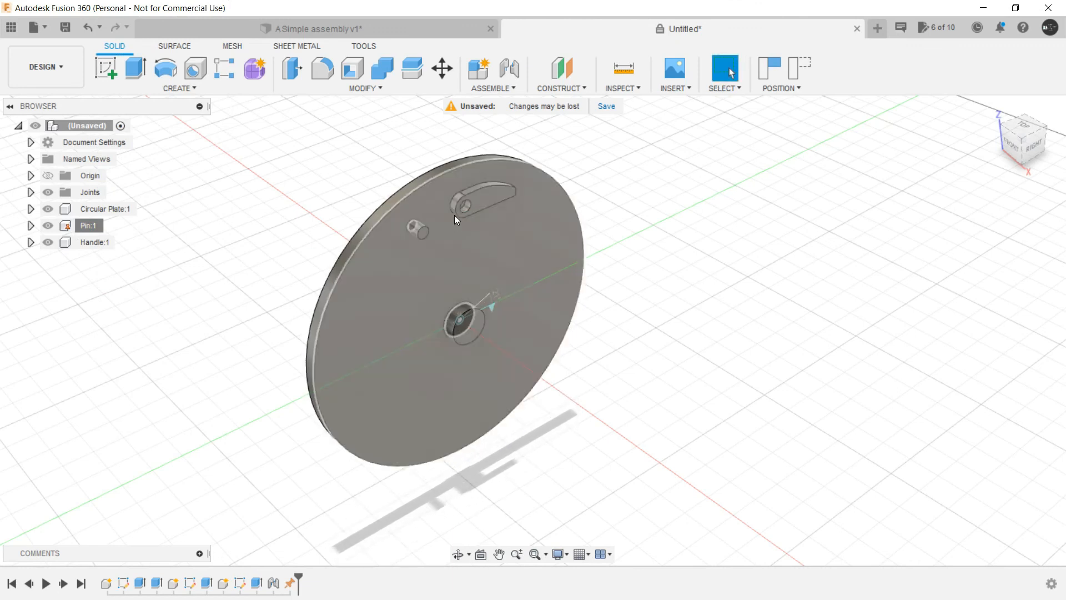
drag(483, 197, 636, 238)
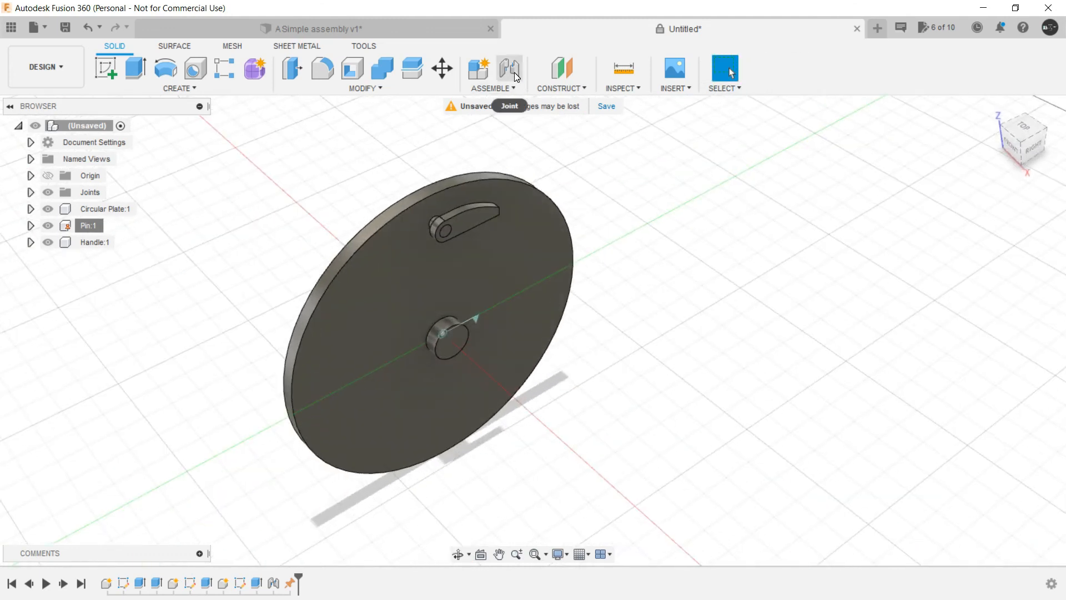
Step: Create a rigid joint at the handle's hole centre, fixing the handle to the plate
click(510, 68)
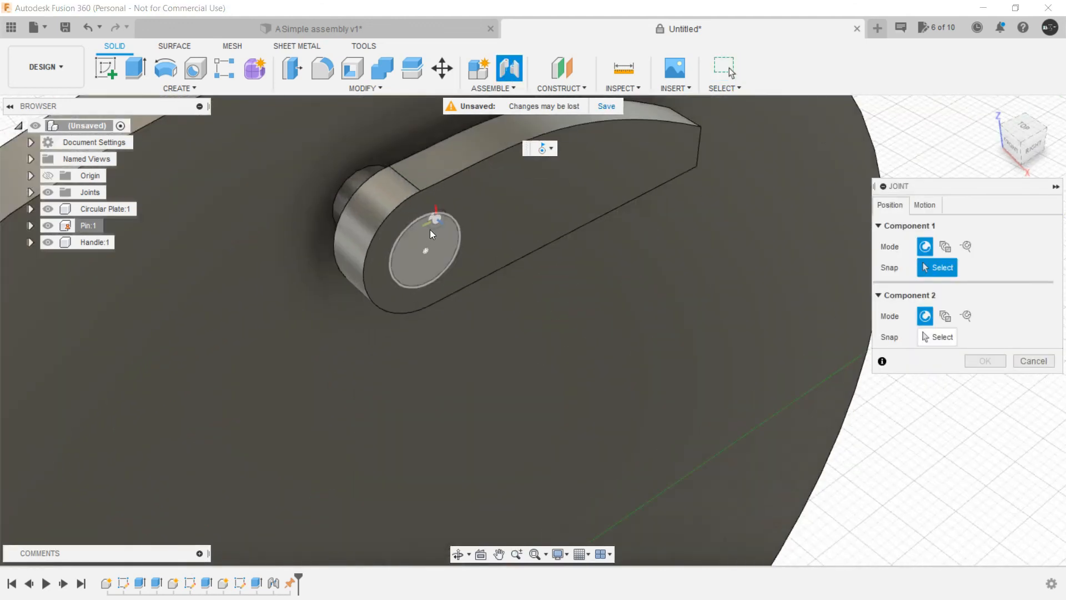
click(426, 252)
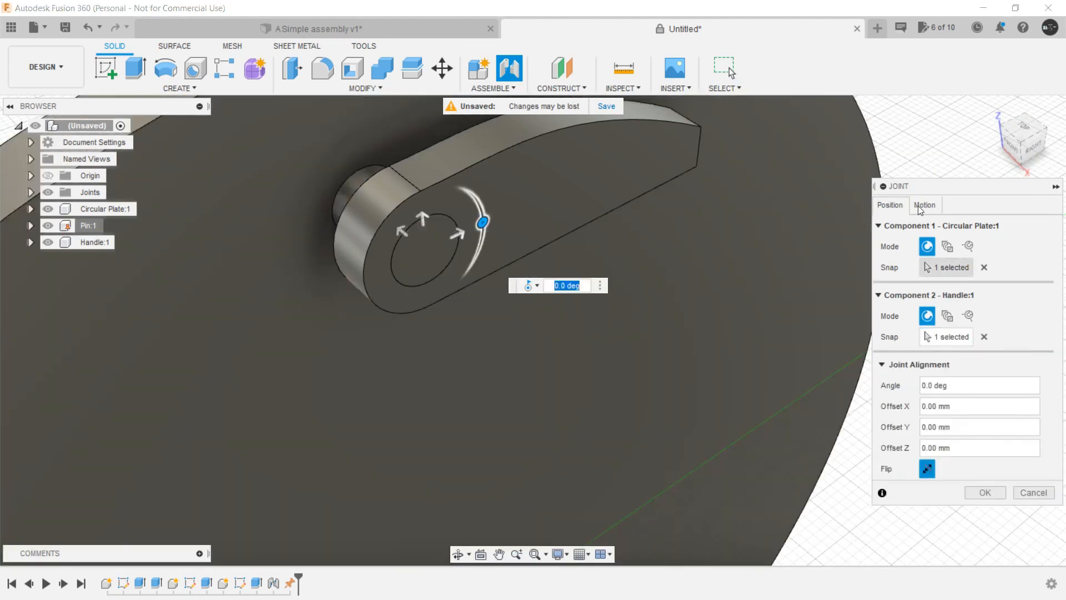
click(925, 205)
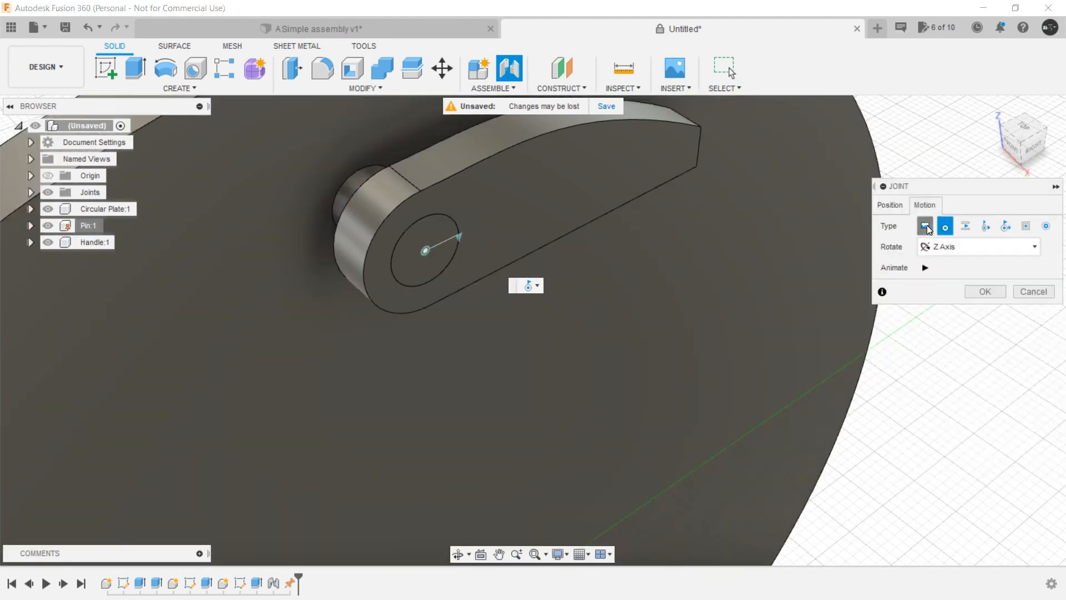
click(924, 226)
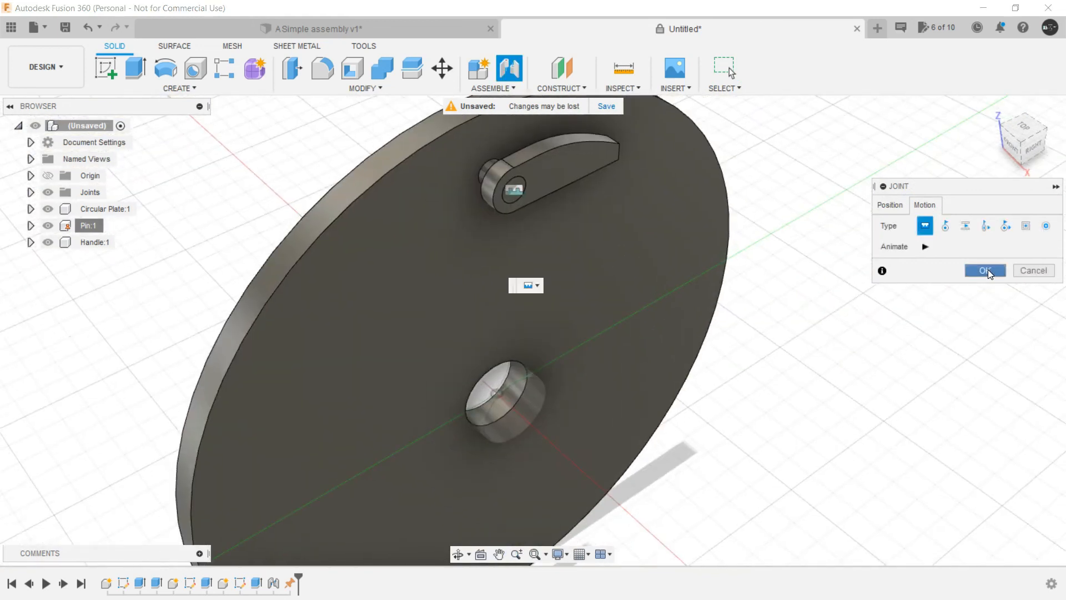
click(984, 271)
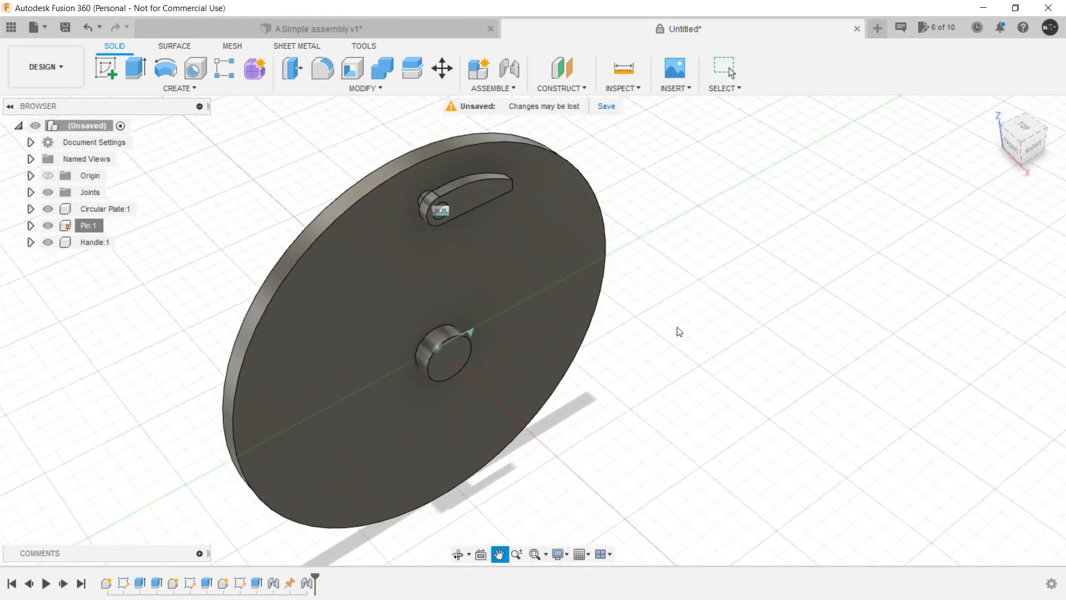